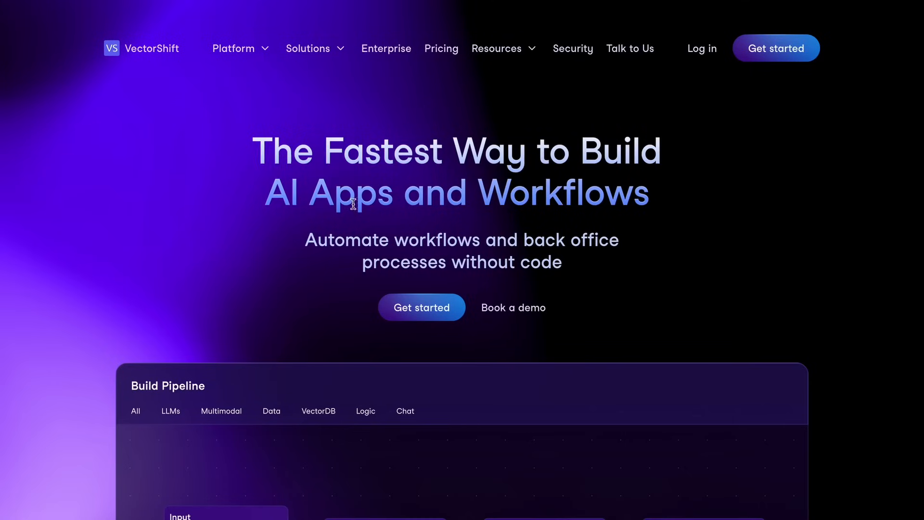
Select the conversational pipeline type and scroll through the creation options
click(421, 307)
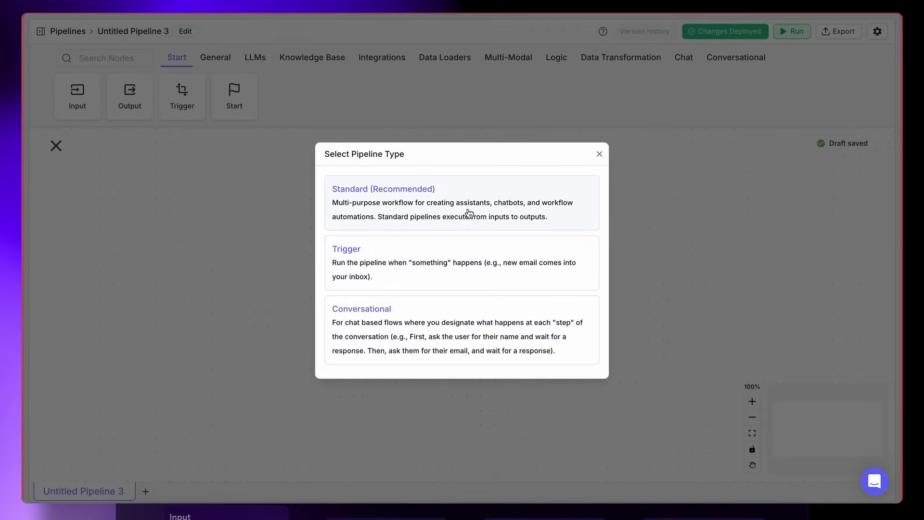
click(361, 309)
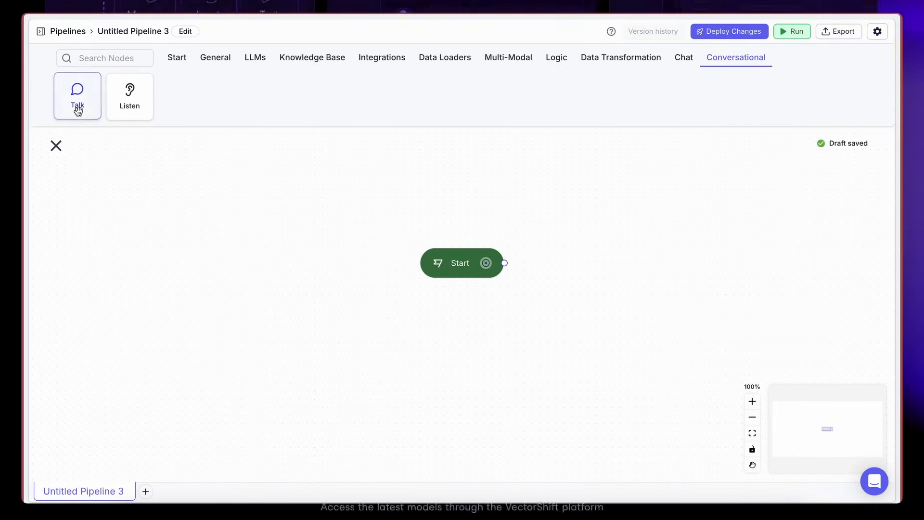
click(77, 96)
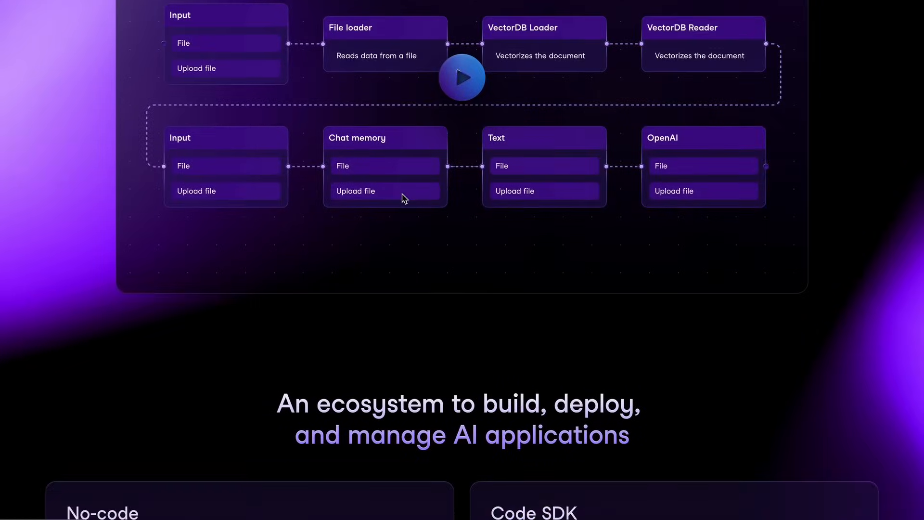
scroll(up, 3)
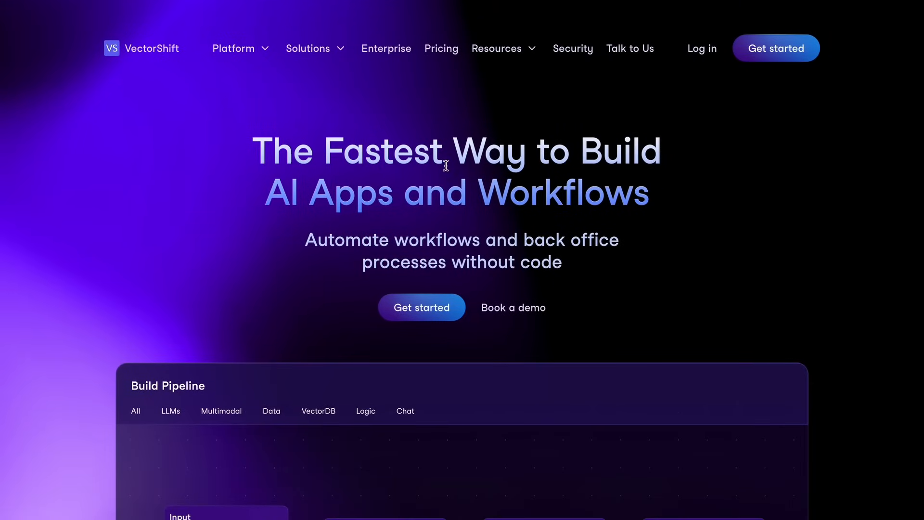
mouse_move(398, 180)
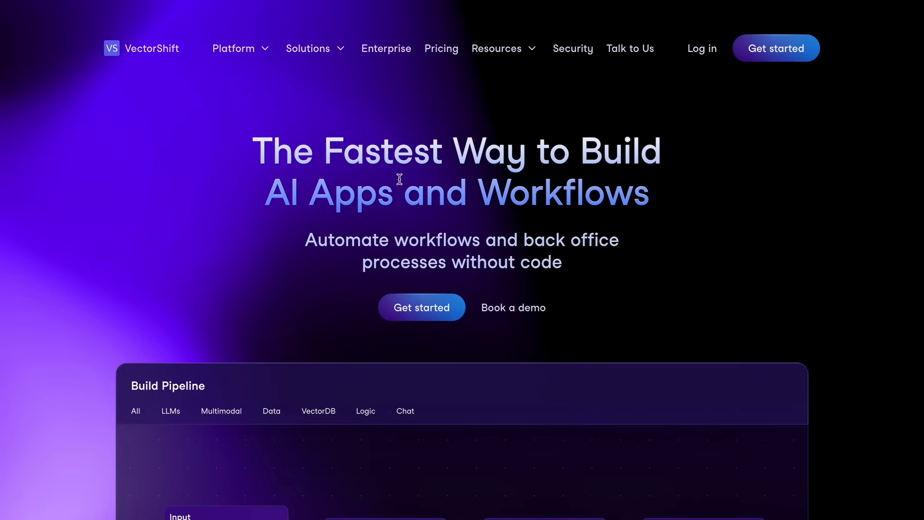
mouse_move(409, 170)
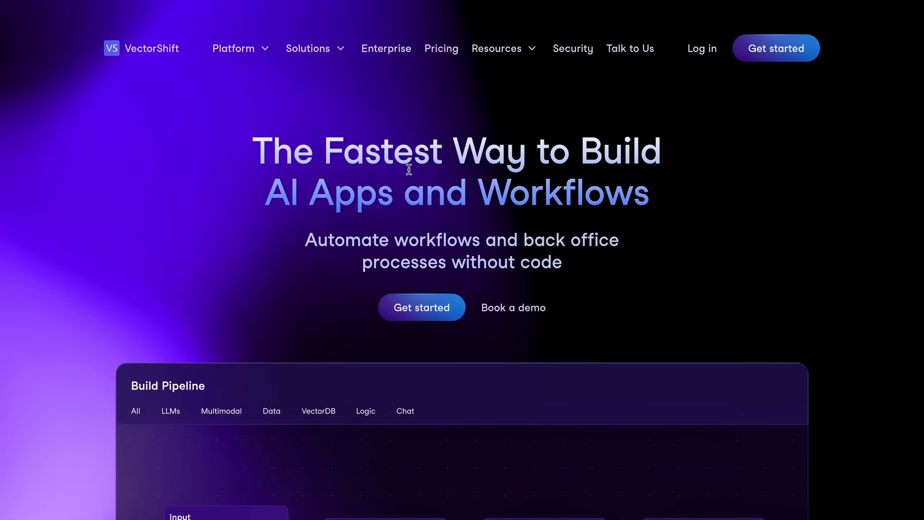
scroll(down, 3)
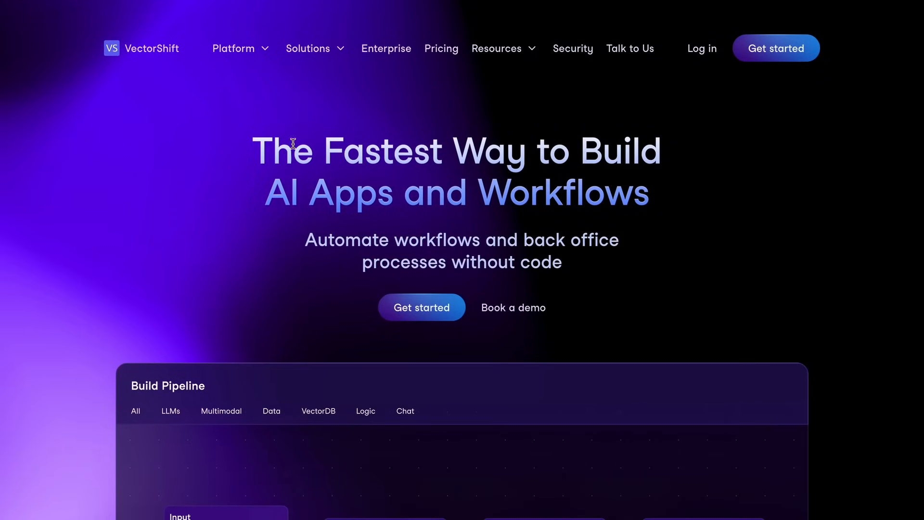
click(307, 48)
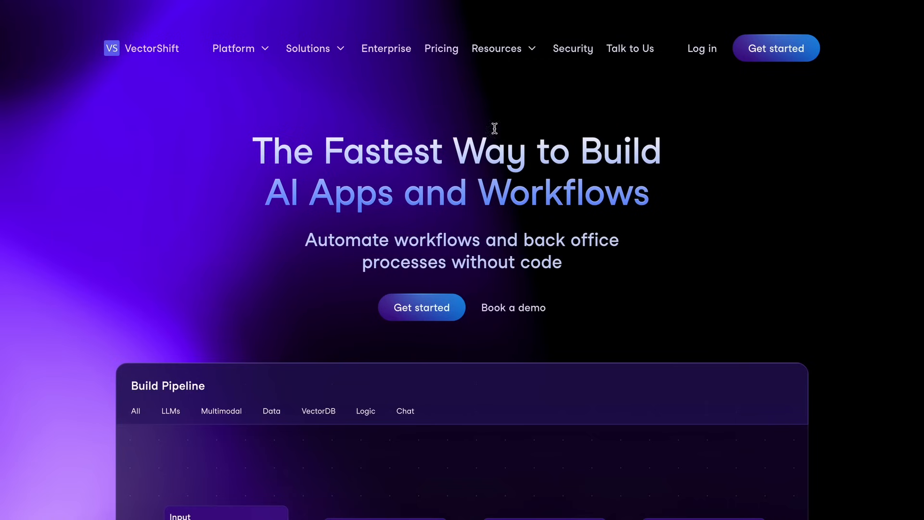
Create a blank conversational pipeline, move the Start node left, and add a Talk node
click(422, 308)
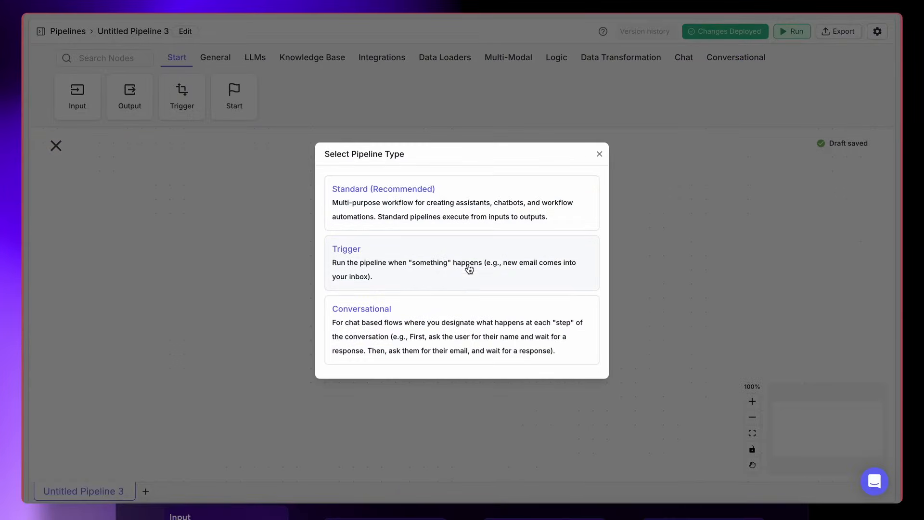
click(362, 308)
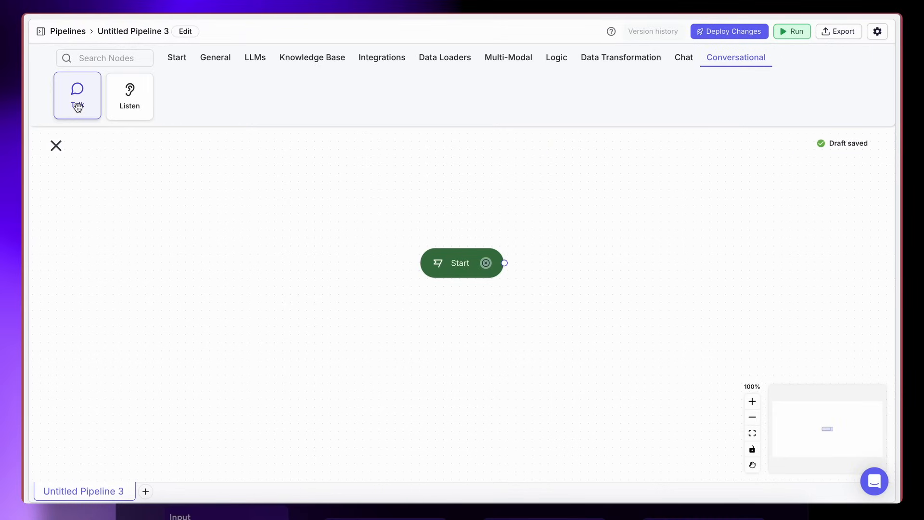
click(77, 96)
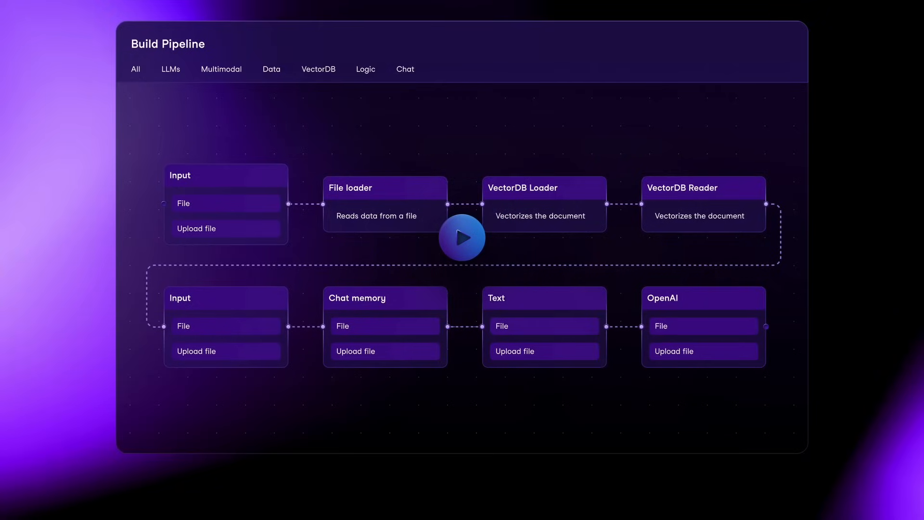
click(462, 237)
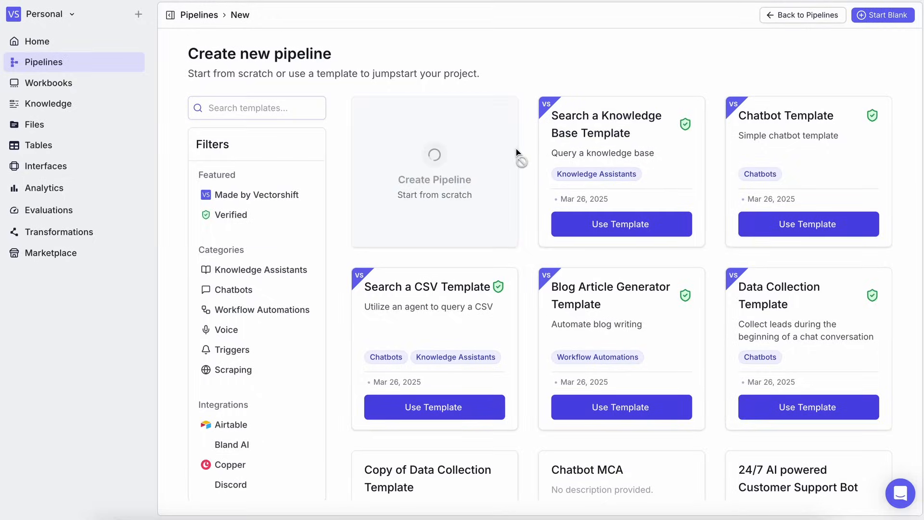
click(434, 170)
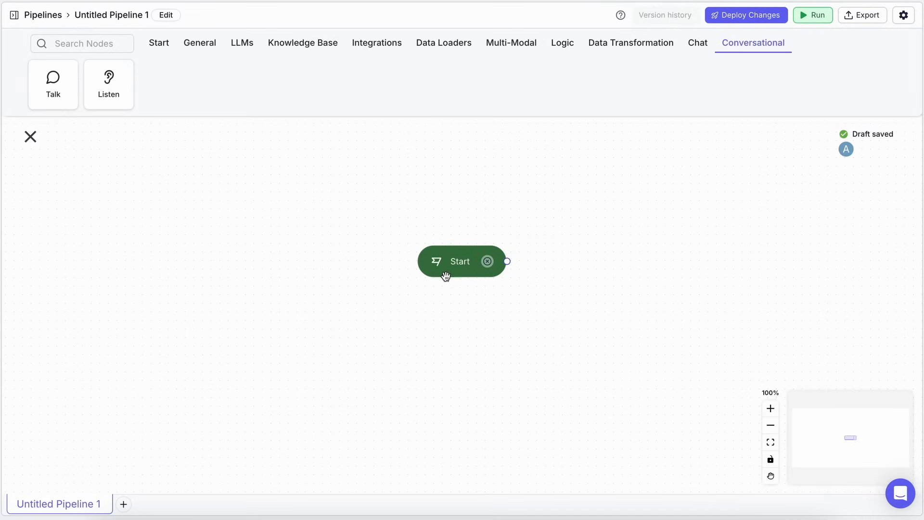
drag(463, 261, 348, 285)
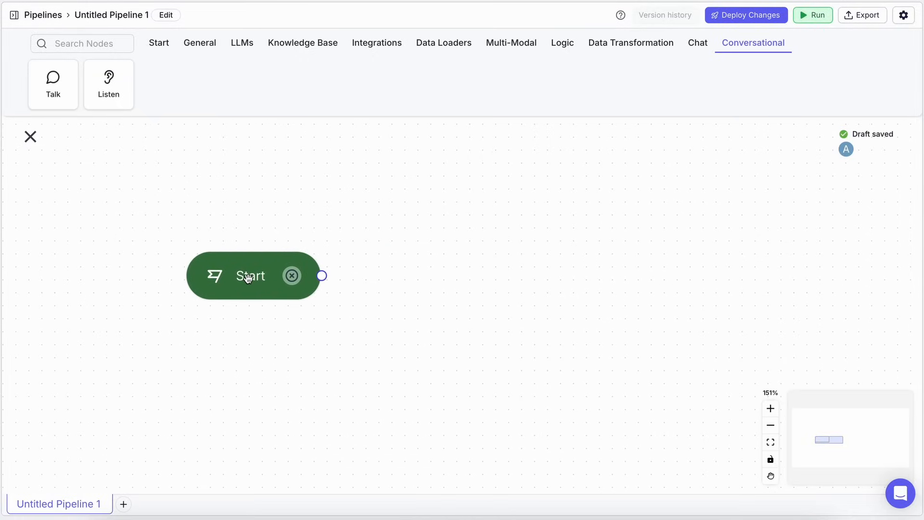
mouse_move(260, 218)
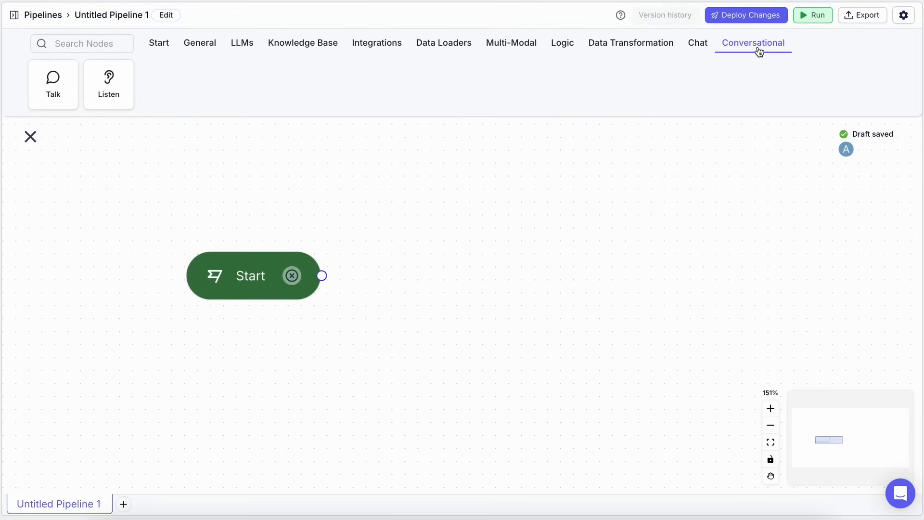
mouse_move(128, 125)
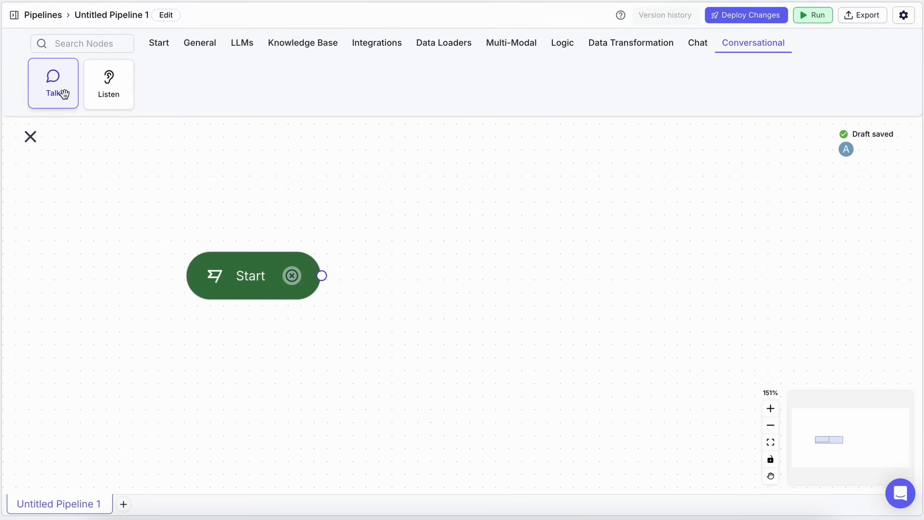
mouse_move(59, 94)
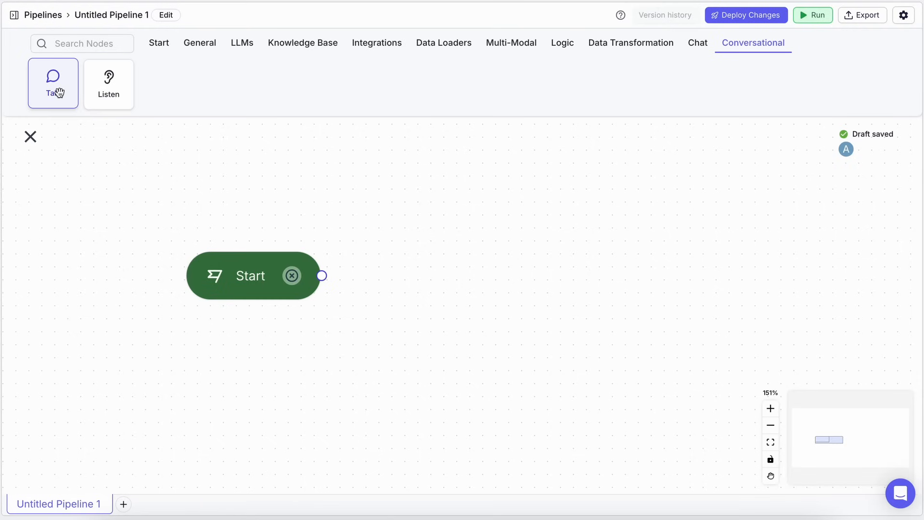
click(53, 83)
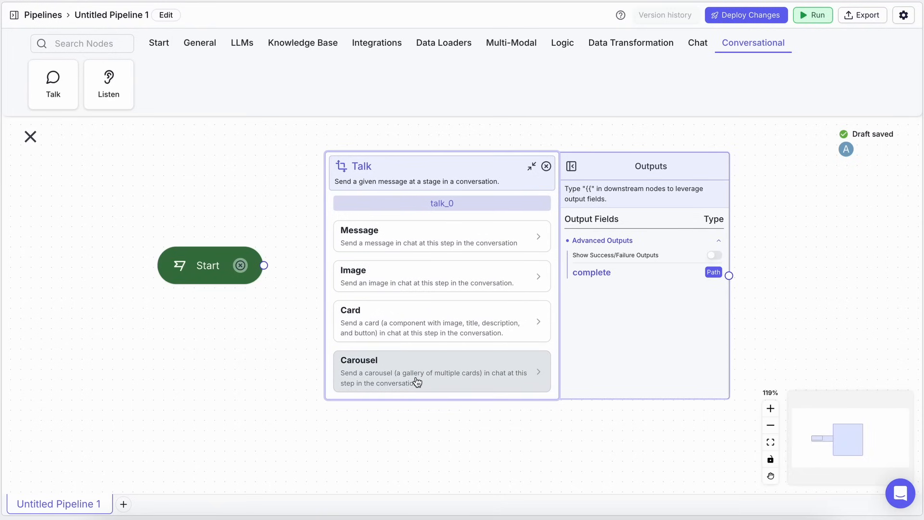
Add a Listen node to the canvas beside the Talk node
click(108, 84)
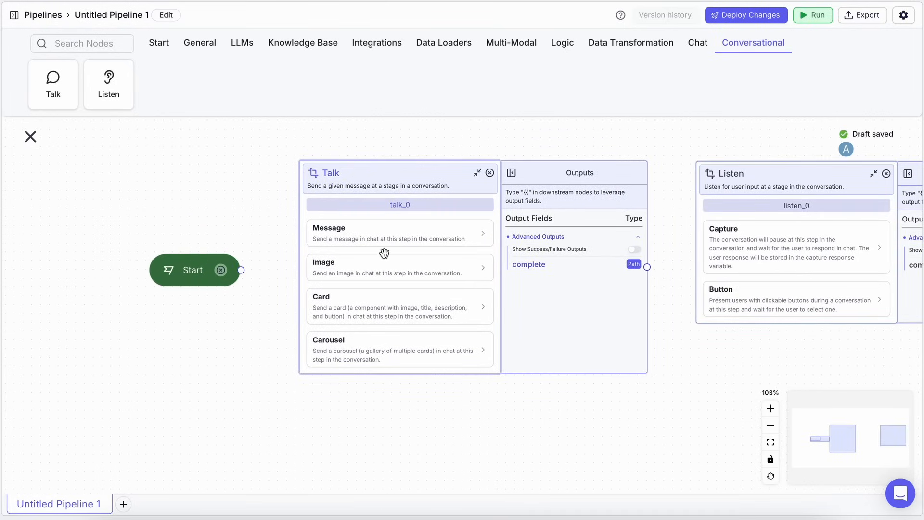
mouse_move(346, 238)
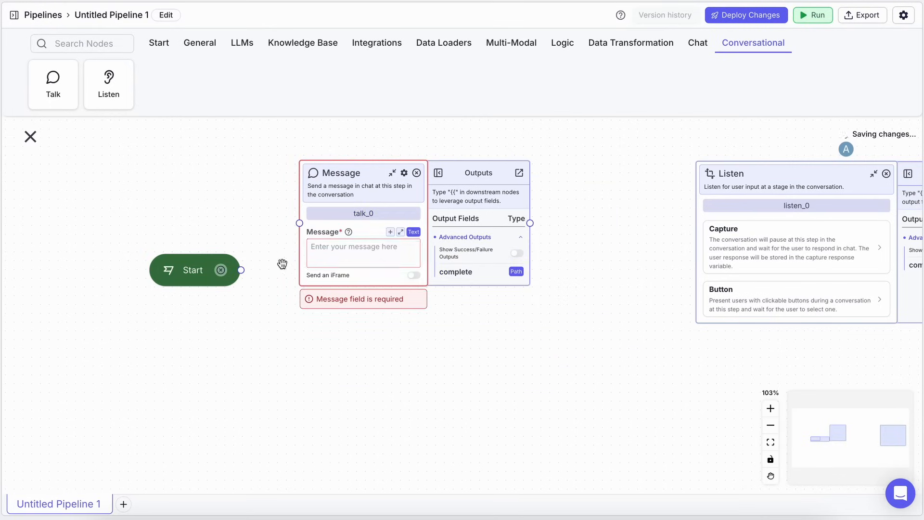
Connect Start to the Message step so it asks 'What is your name?', then pan right
drag(241, 270, 299, 223)
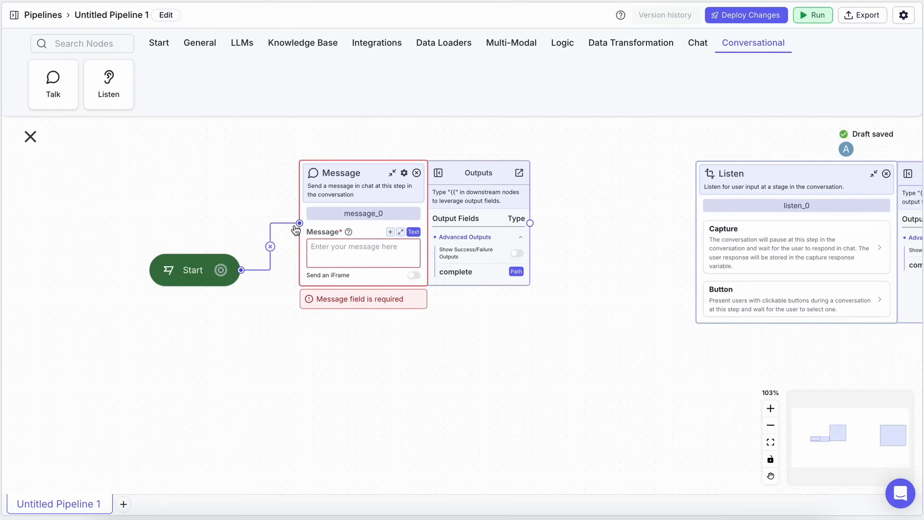
click(363, 253)
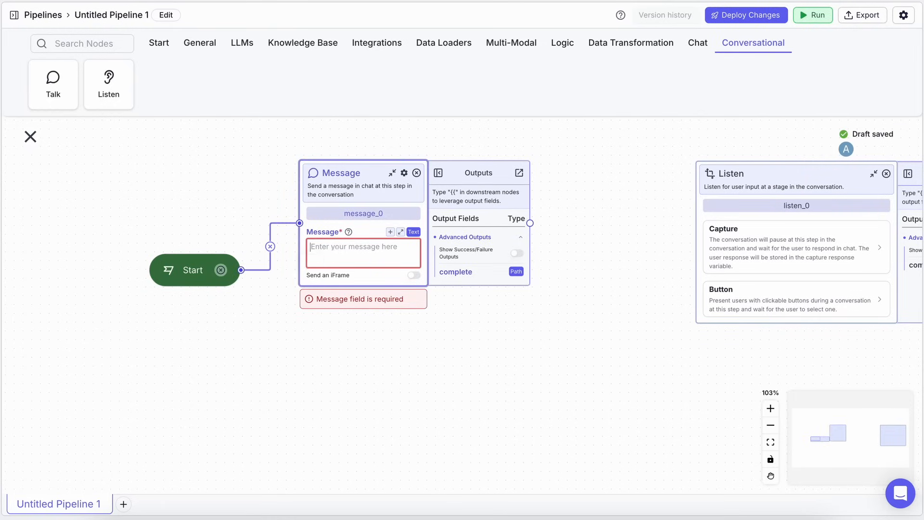
text(W)
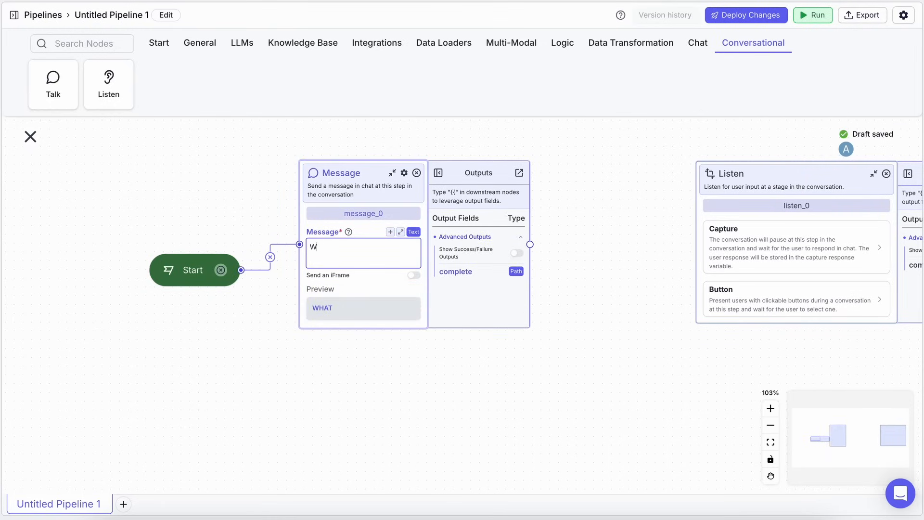
text(hat is your)
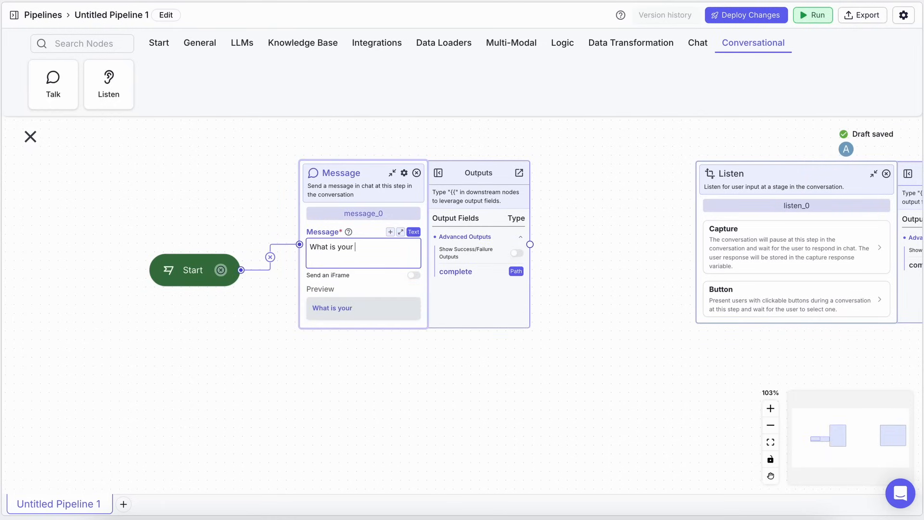
text(name?)
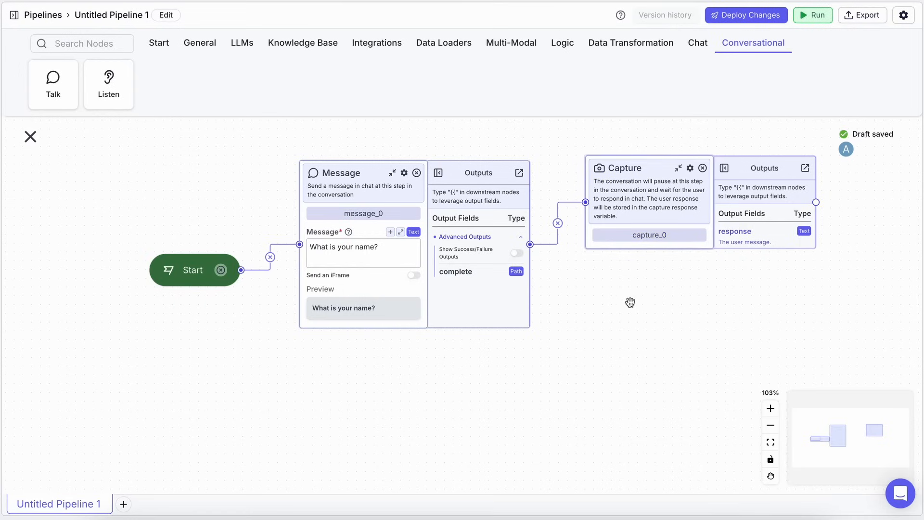
drag(630, 303, 471, 320)
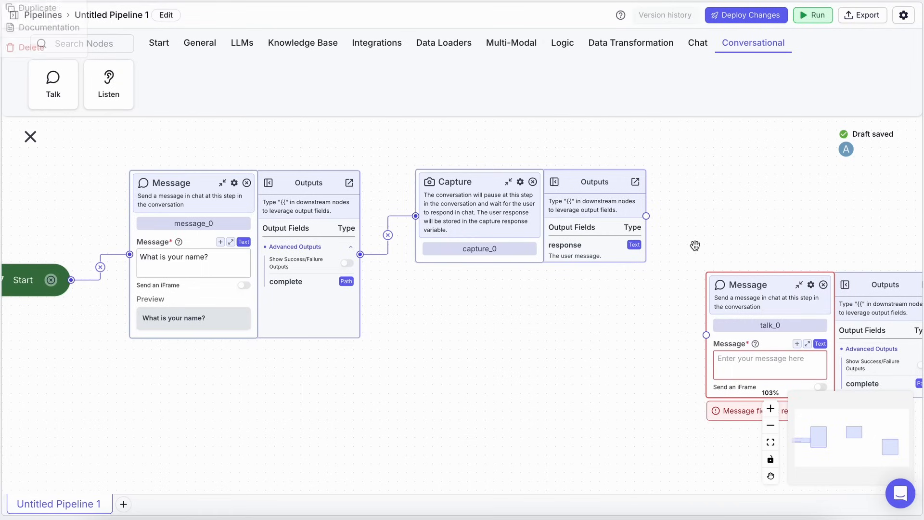
Type 'What is your email?' into the new message and add a Capture step after it
click(769, 364)
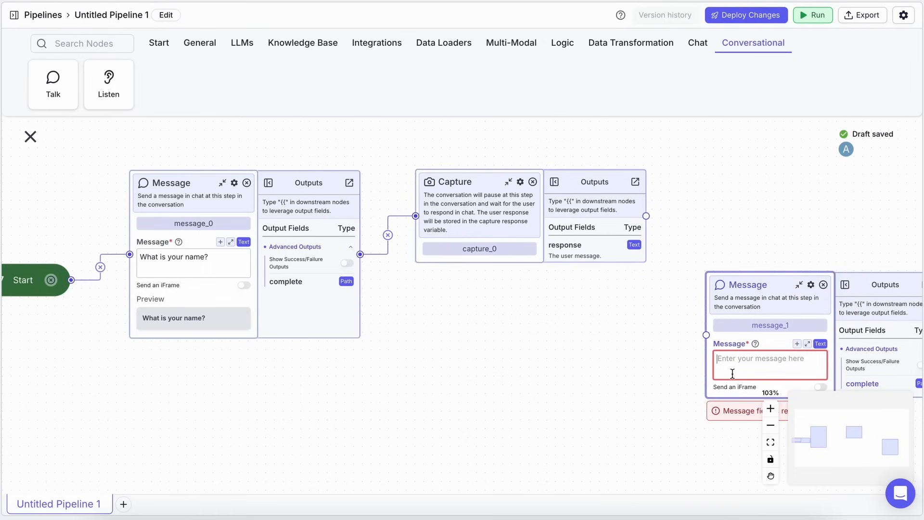
text(What is)
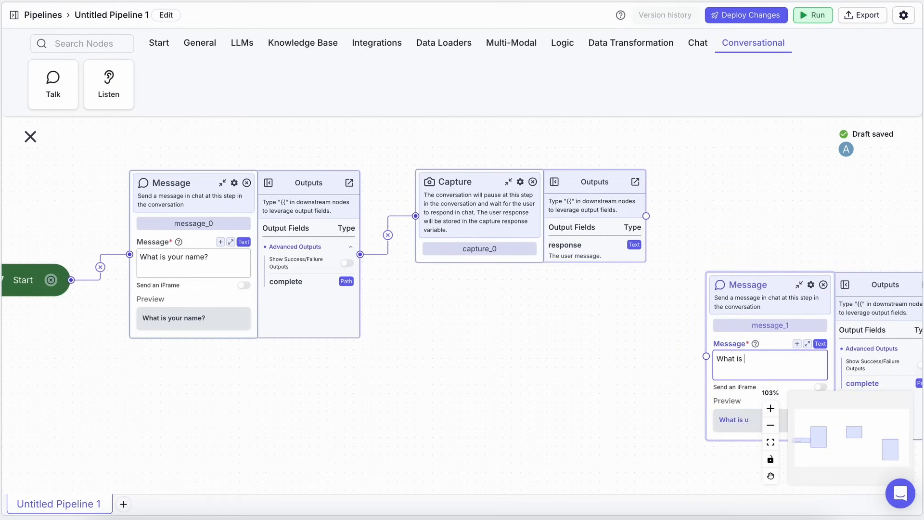
text(your email?)
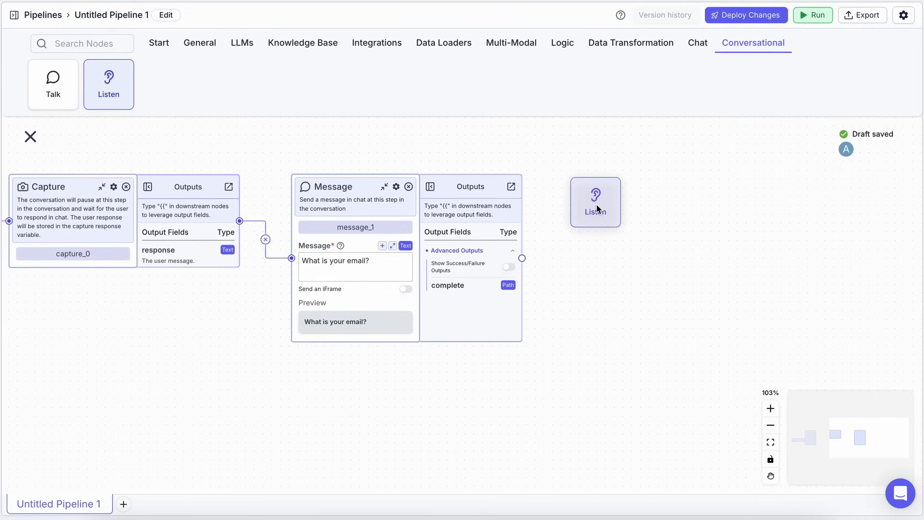
click(596, 202)
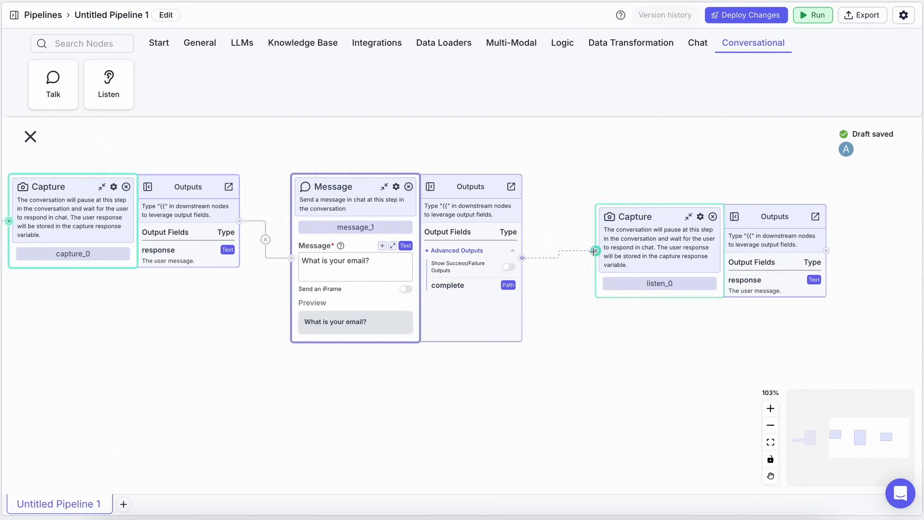
Run a fresh test chat, replying 'AICodeK' as the name and then an email
click(812, 15)
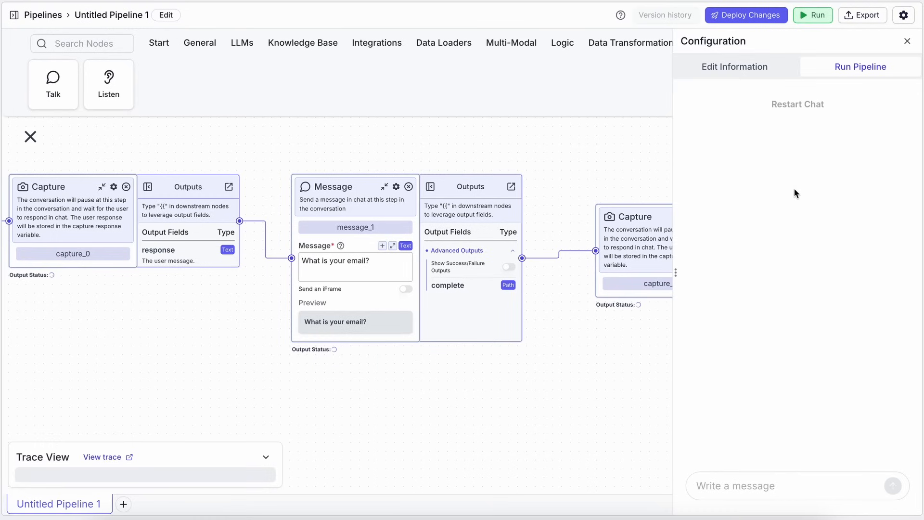
click(812, 15)
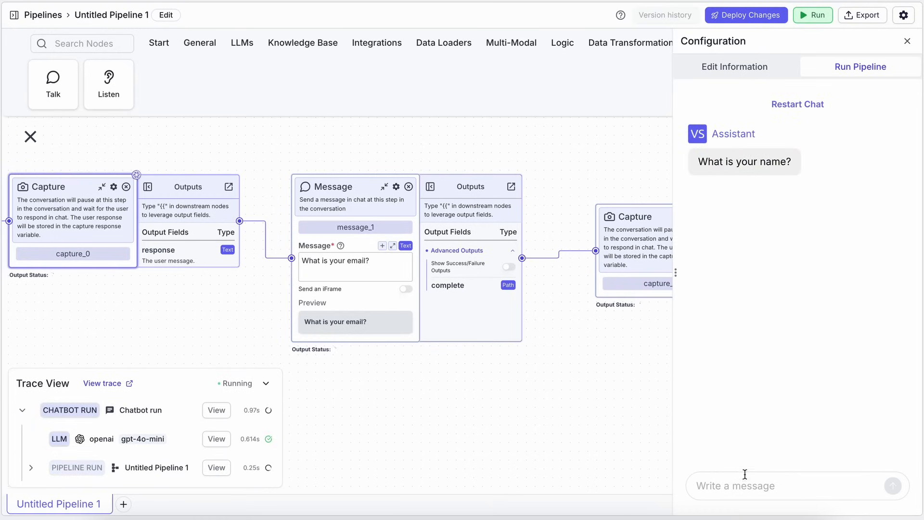
text(AICodeK)
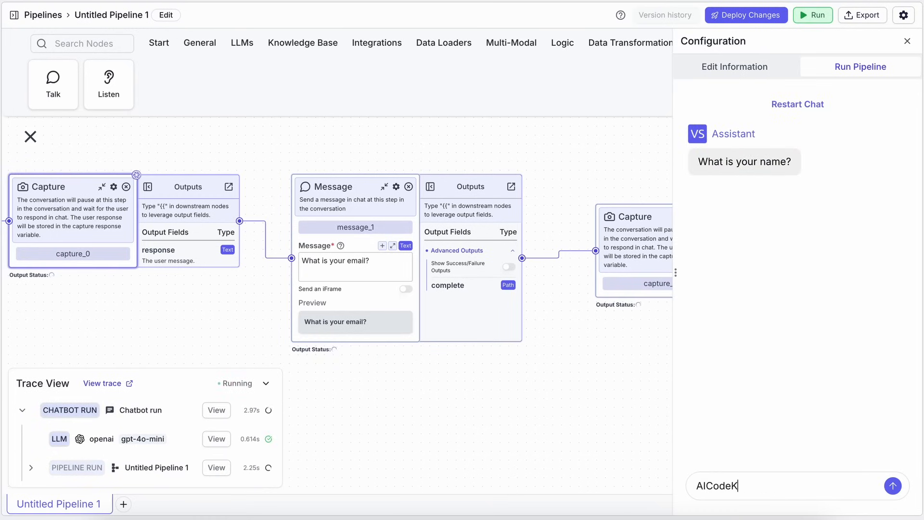
click(892, 485)
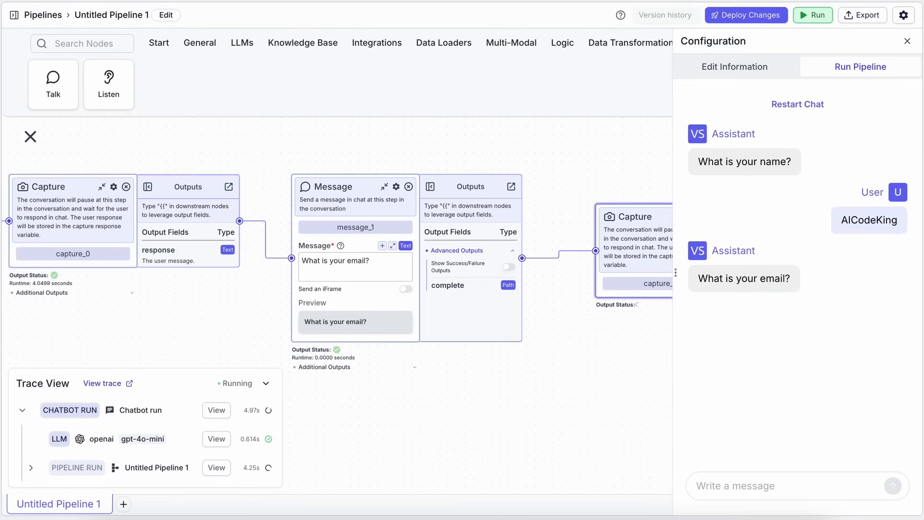
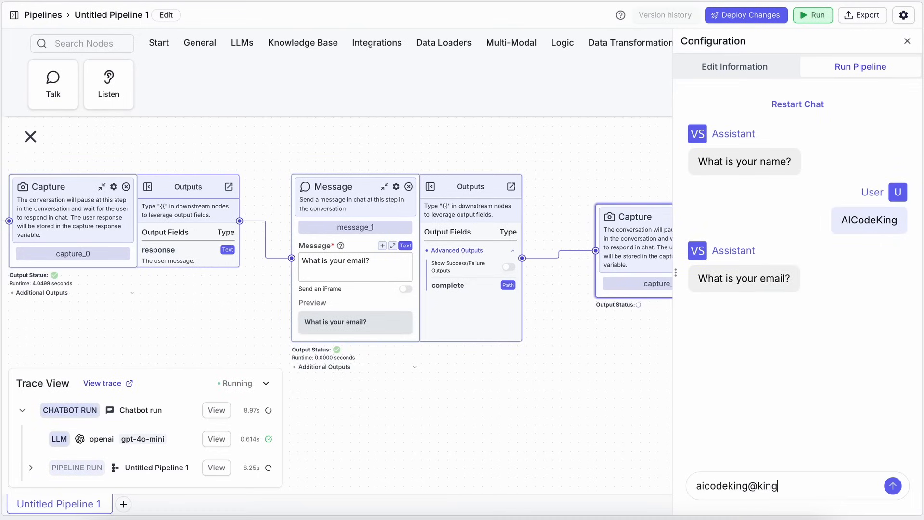
click(892, 486)
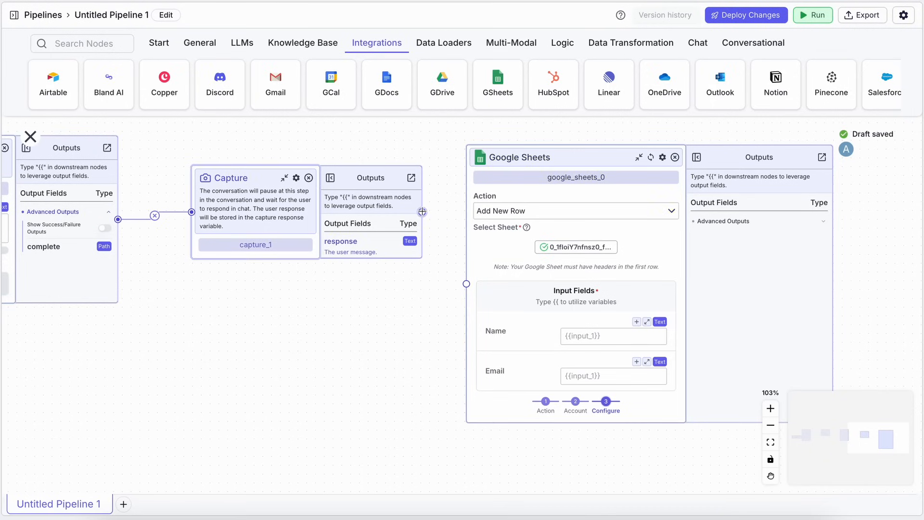
Connect capture_1 to Google Sheets and map the Name field to capture_0.response
drag(422, 213, 467, 284)
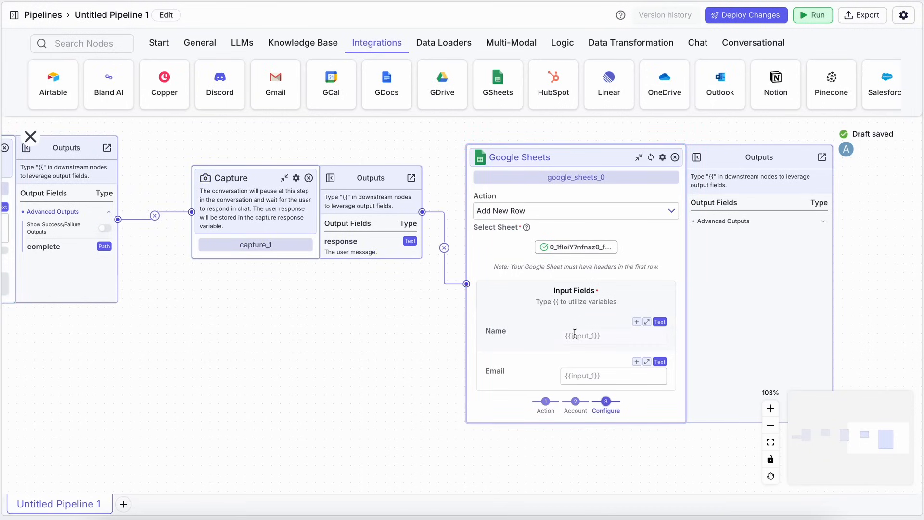
click(613, 336)
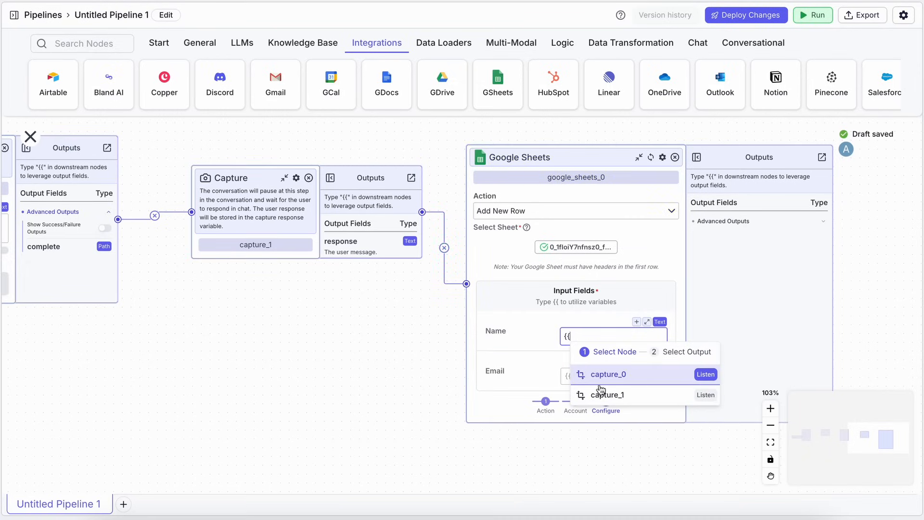
click(601, 375)
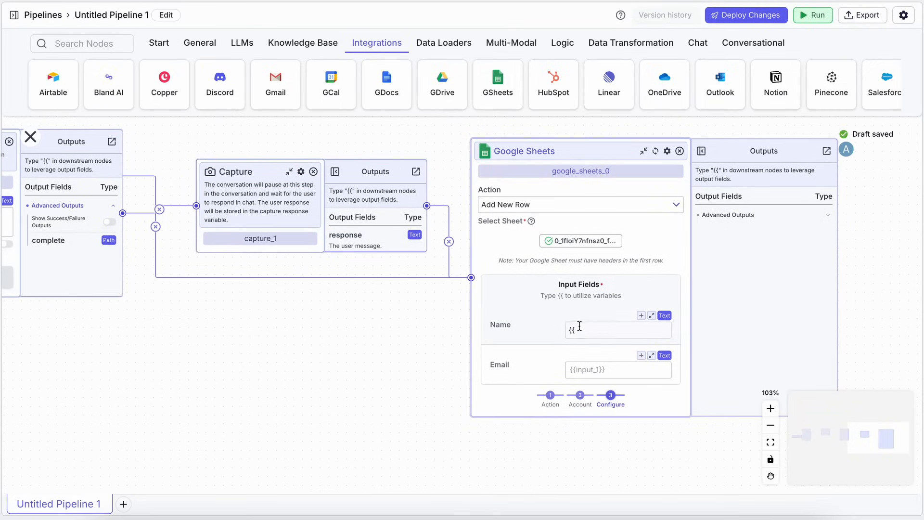
click(617, 329)
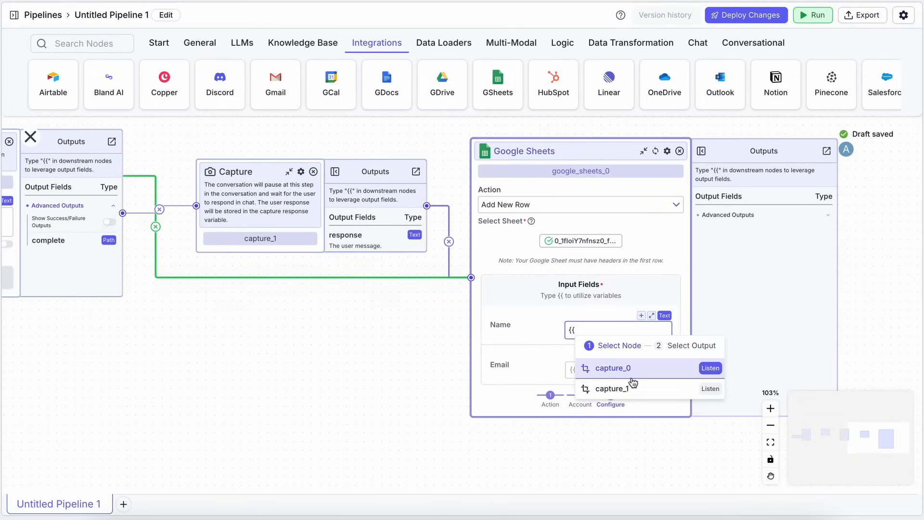
click(610, 368)
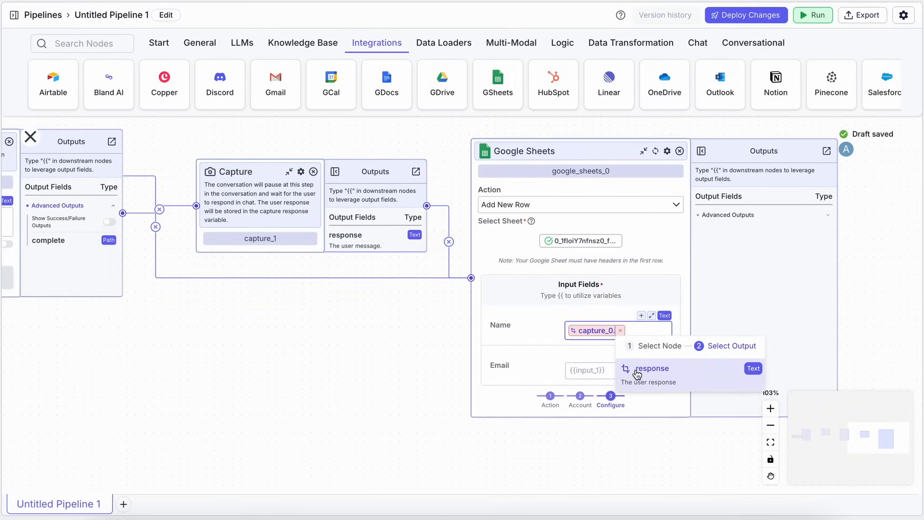
click(651, 368)
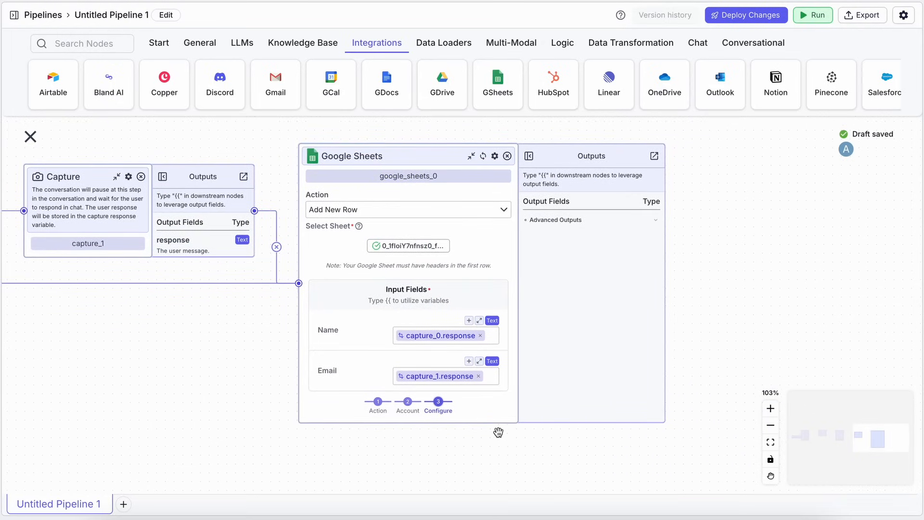
mouse_move(537, 438)
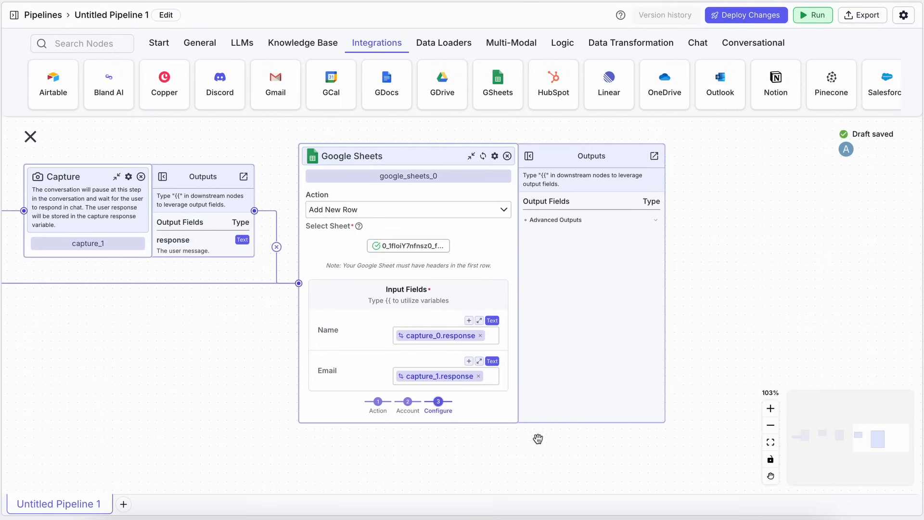
Restart the test chat and send 'Al' as the name reply
click(812, 15)
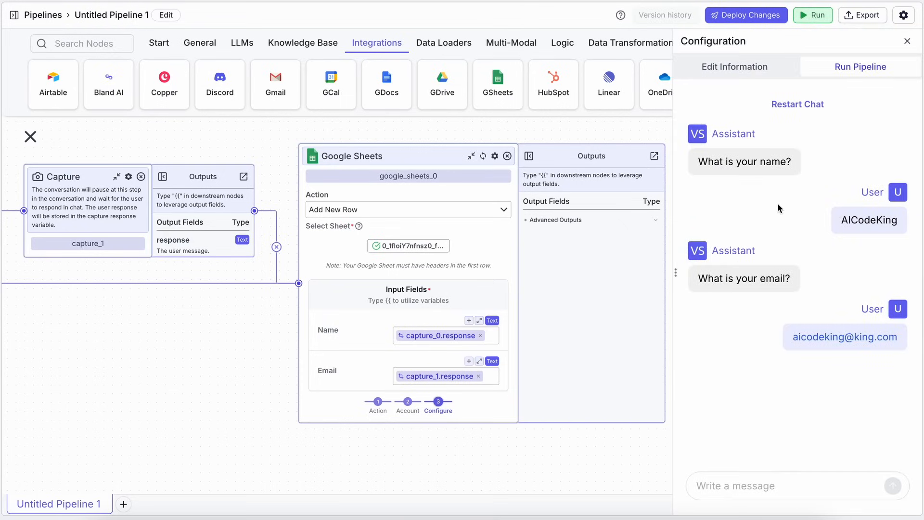
click(797, 105)
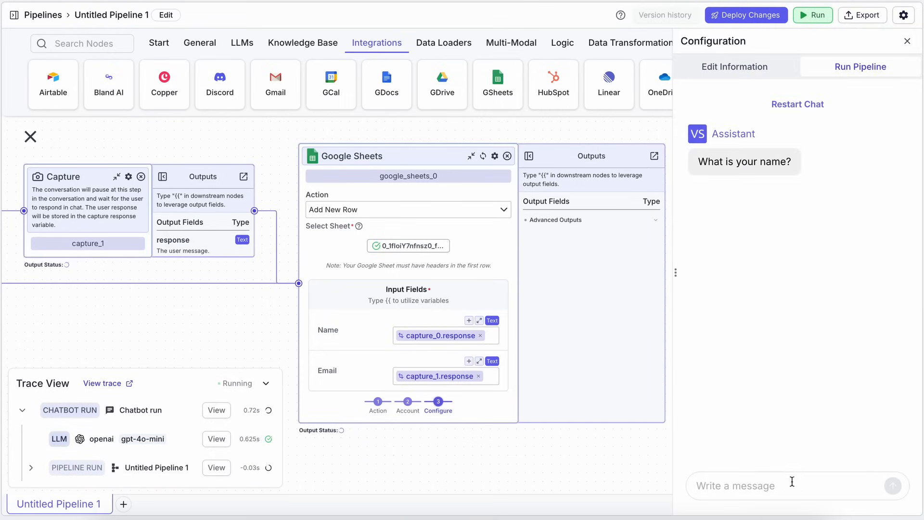
text(Al)
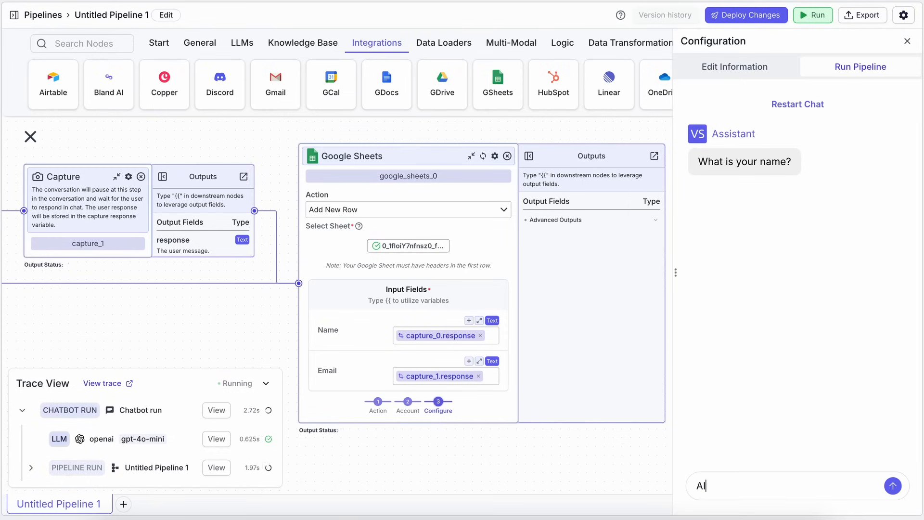
click(893, 486)
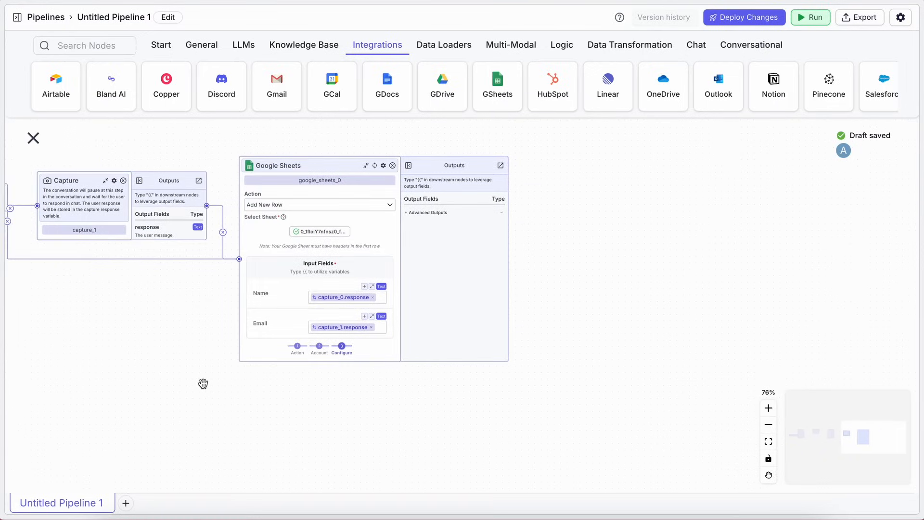
Add a closing Message step and a Capture step, linking the message into the capture
click(751, 45)
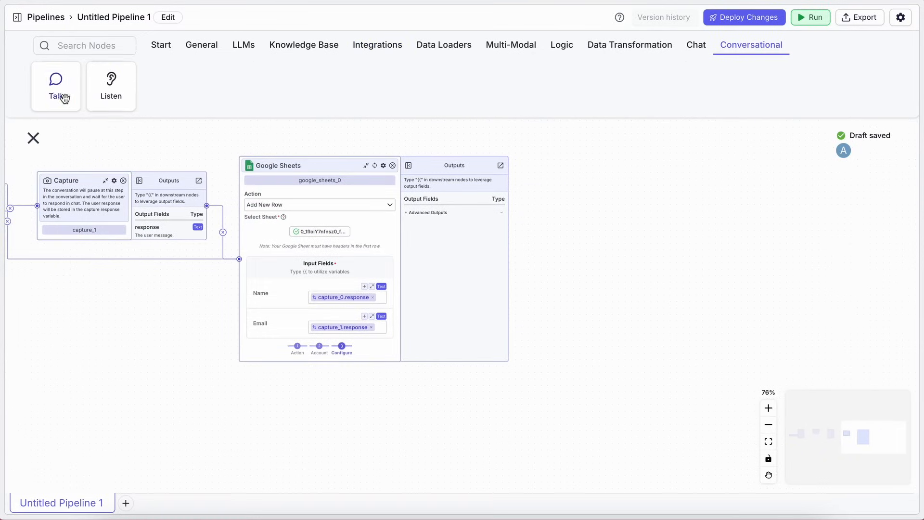
click(55, 86)
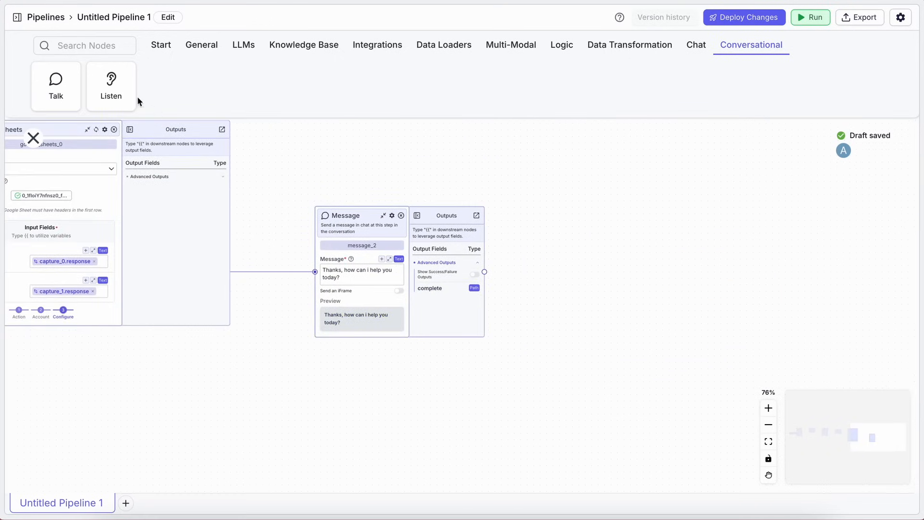
click(110, 85)
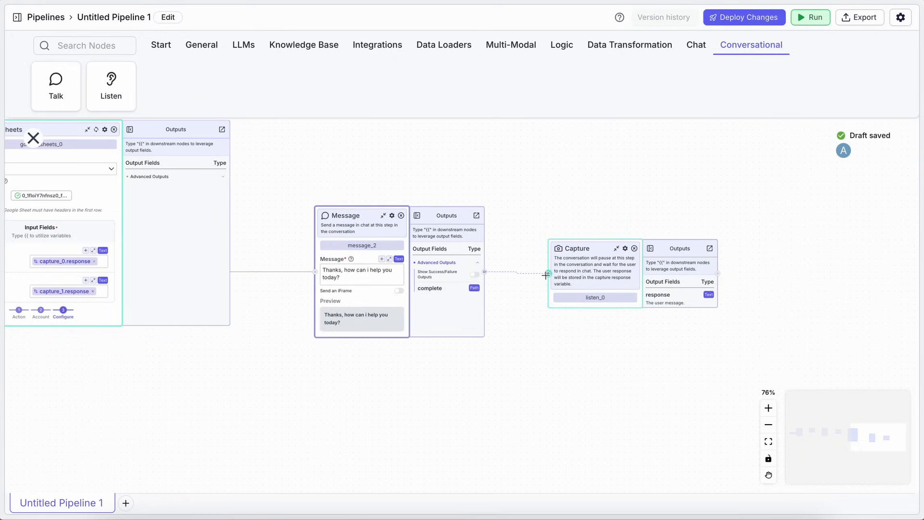
drag(542, 274, 454, 206)
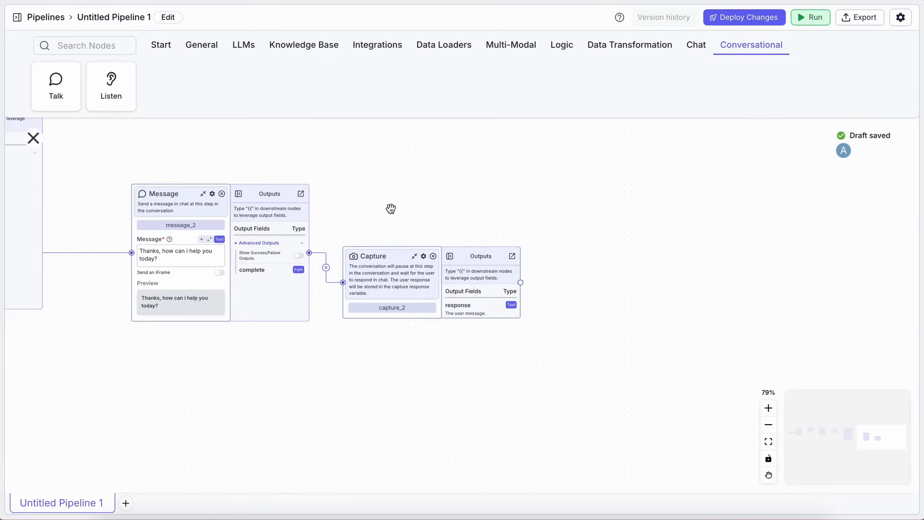
Add a Knowledge Base Reader searching coding-data with capture_2's response as the query
click(304, 45)
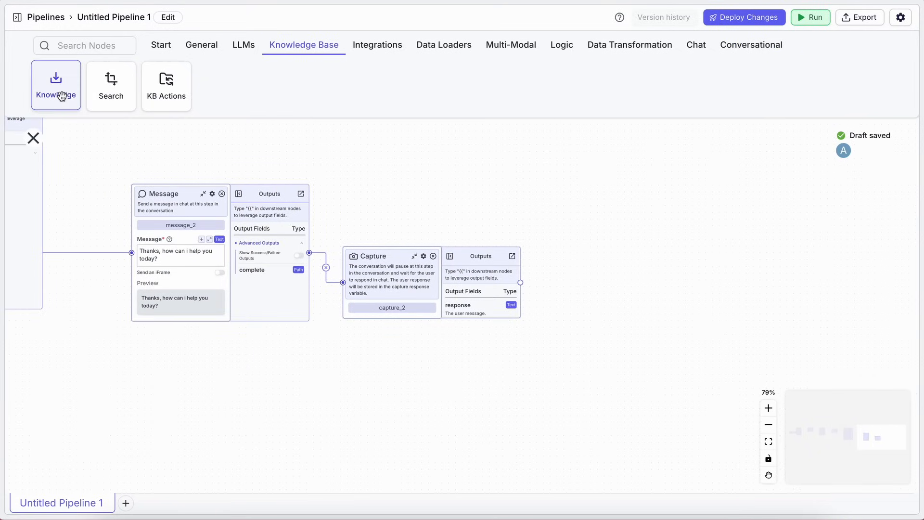
click(55, 85)
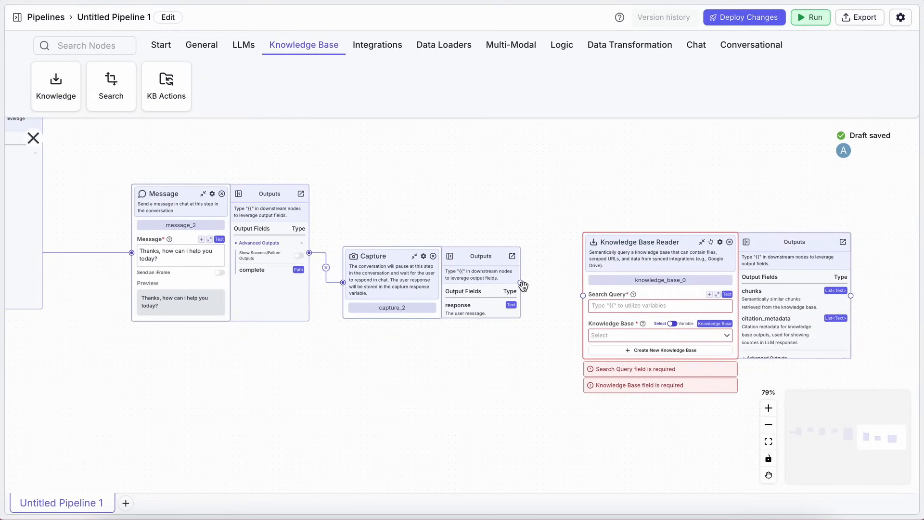
click(660, 305)
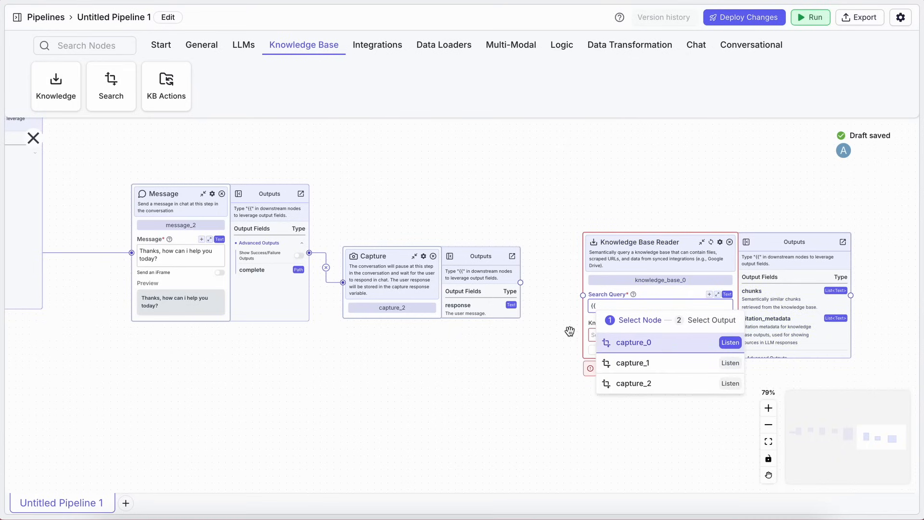
click(636, 383)
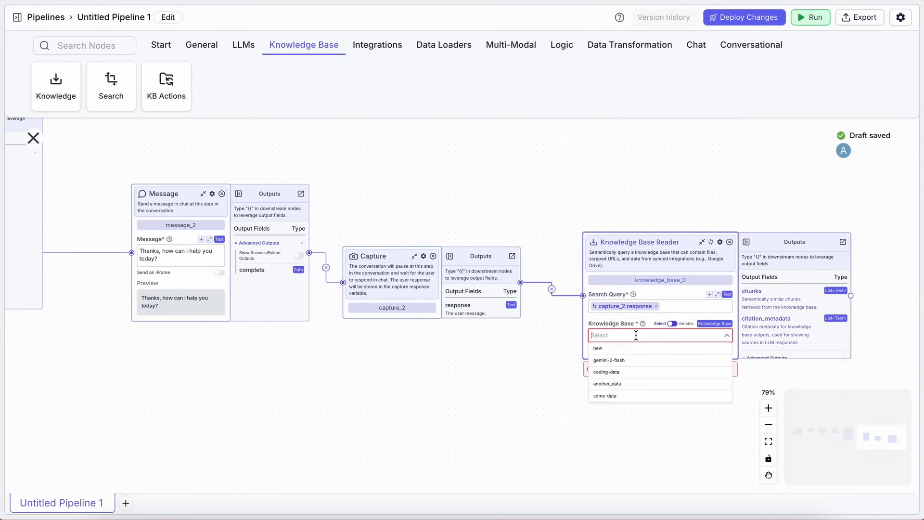
mouse_move(646, 357)
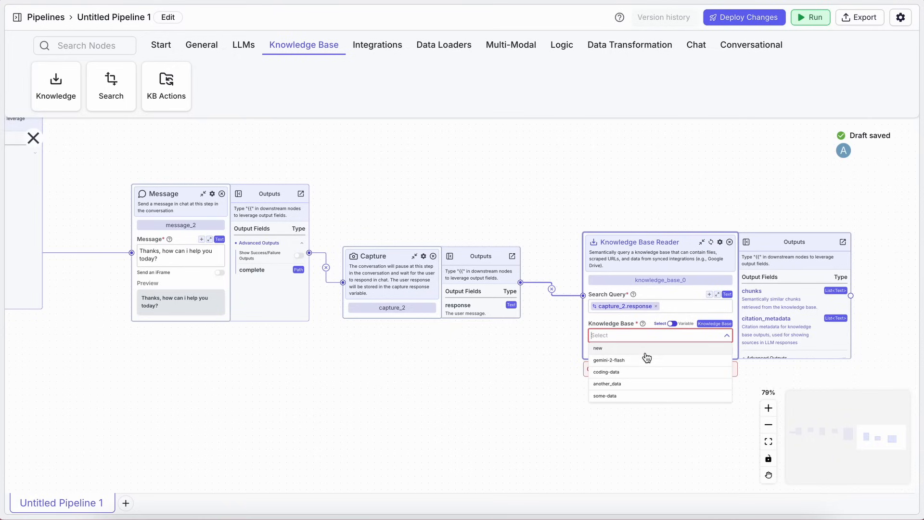
click(606, 371)
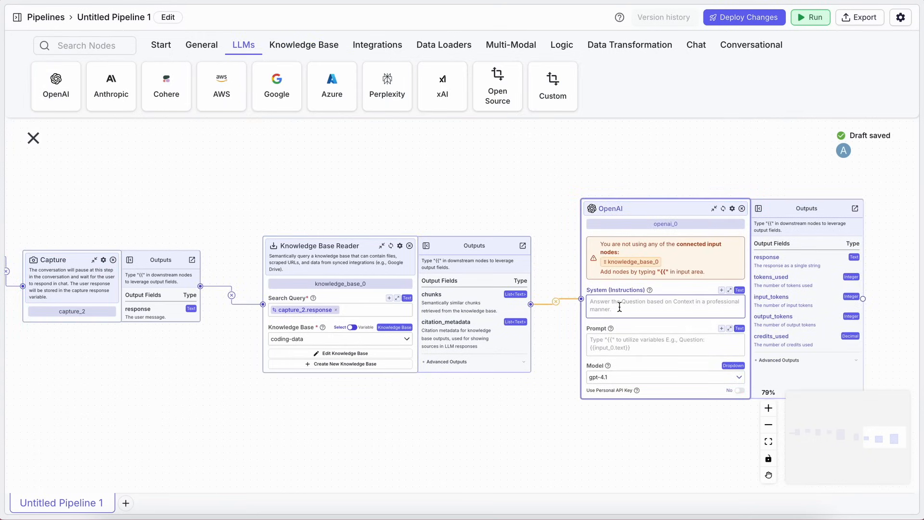
Write the OpenAI system instruction 'Answer the question based on provided context'
text(Answer th)
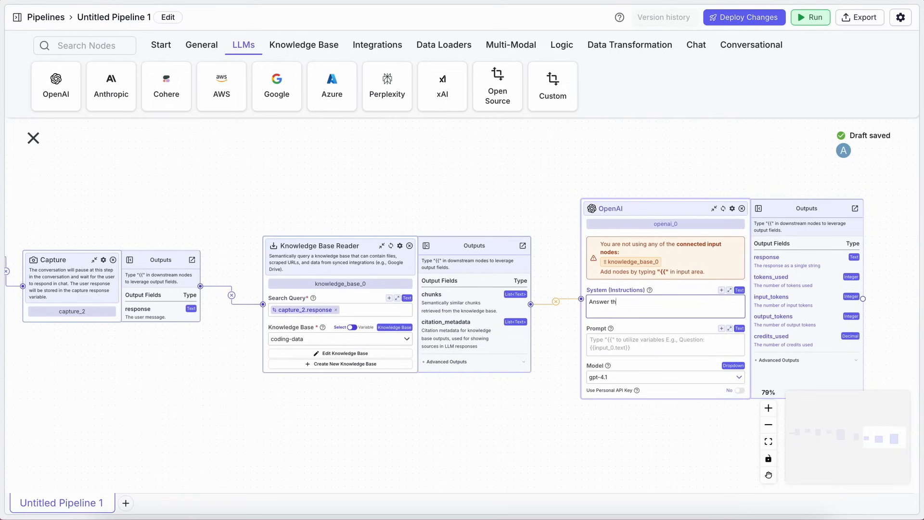
text(e question based)
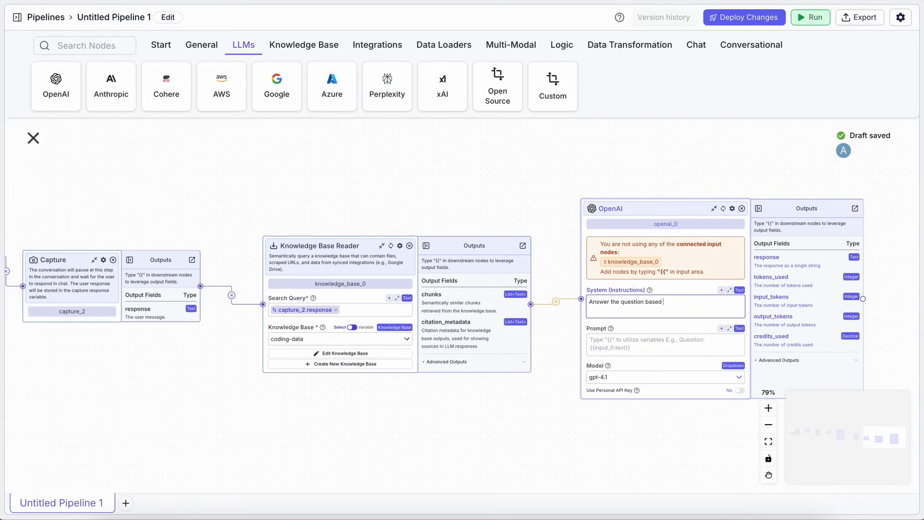
text(on provided context)
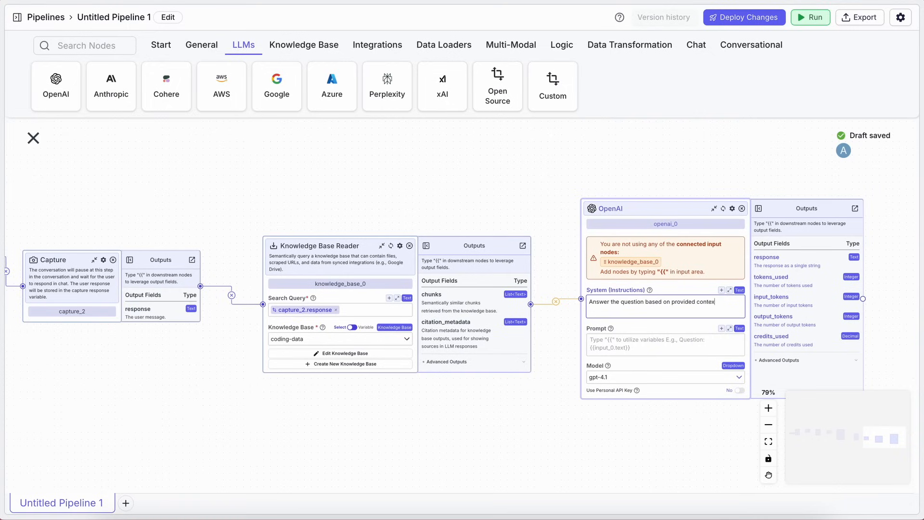
text(W)
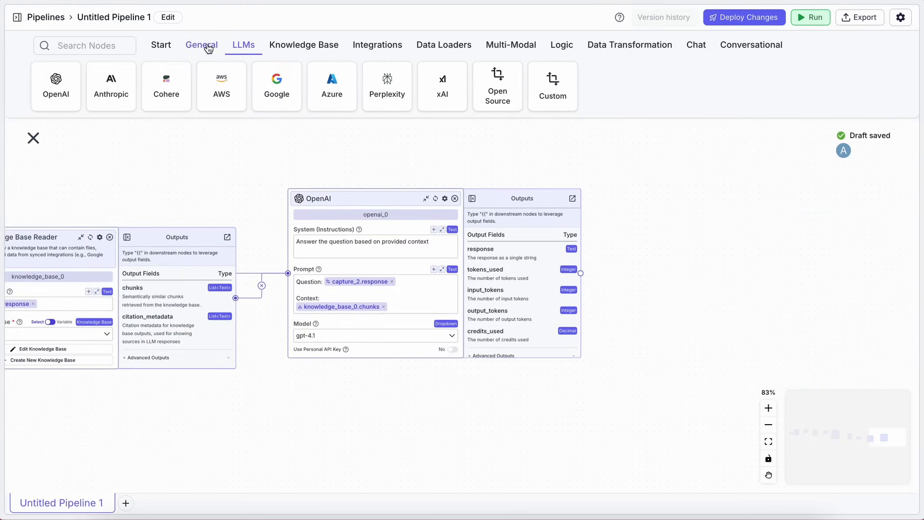
Add a Talk message node whose message is {{openai_0.response}}
click(751, 44)
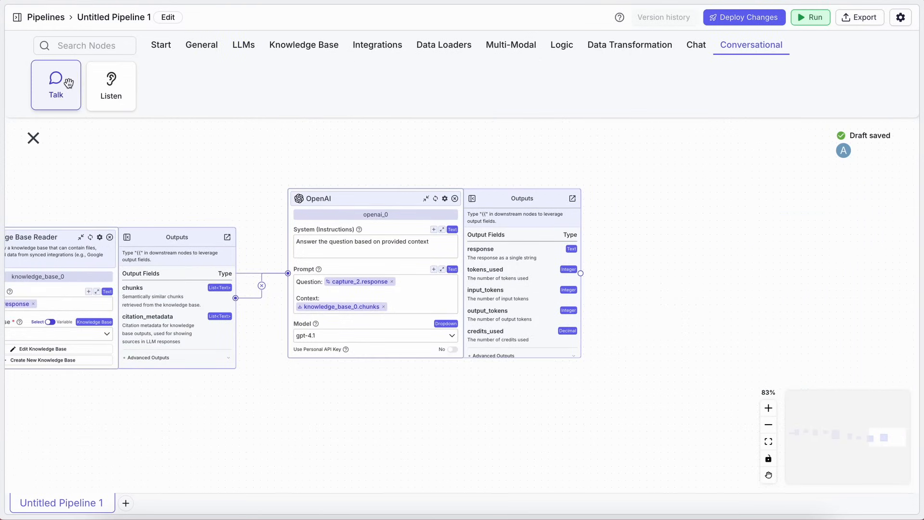
click(55, 84)
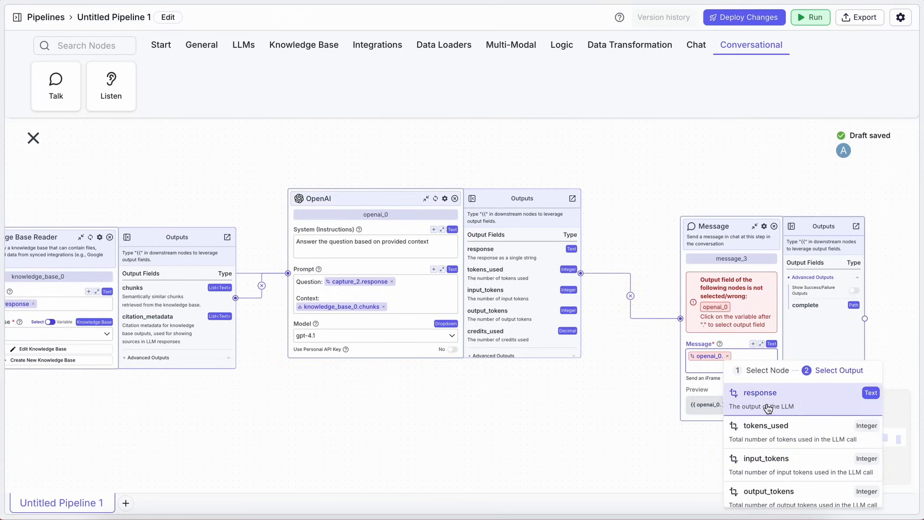
click(761, 393)
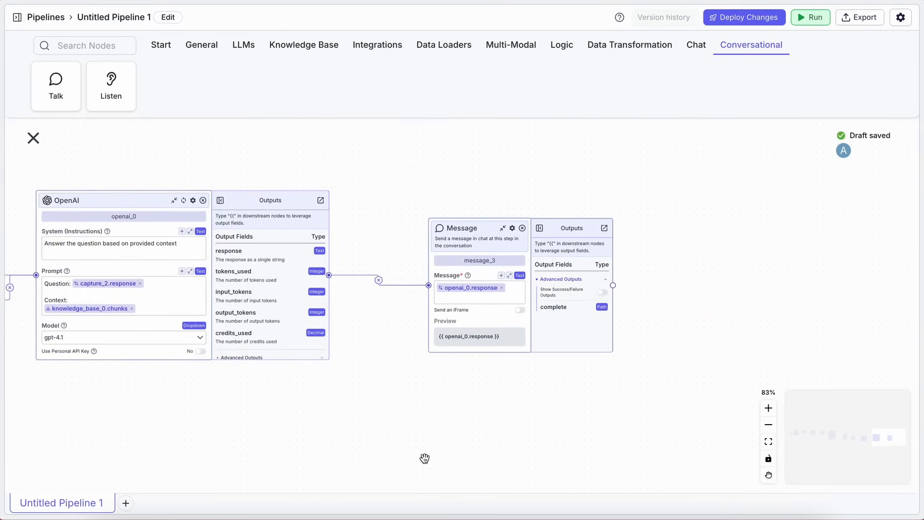
mouse_move(604, 381)
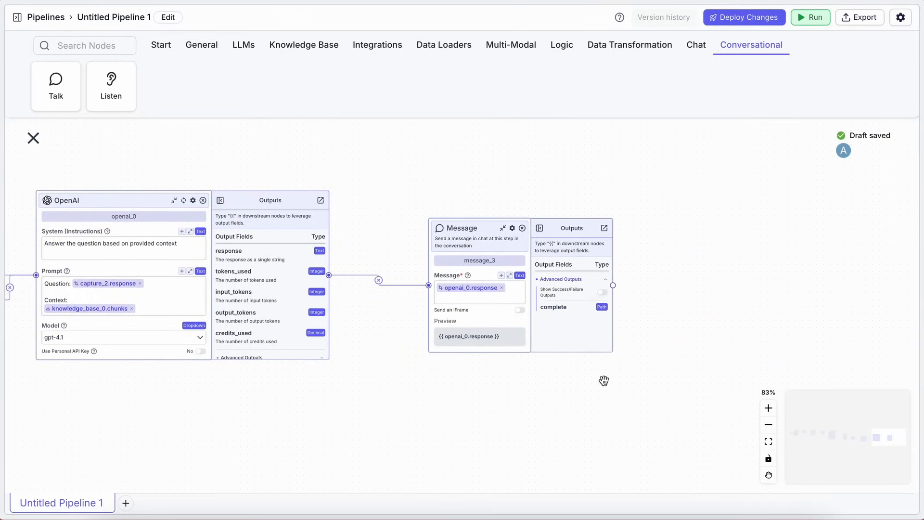
scroll(down, 3)
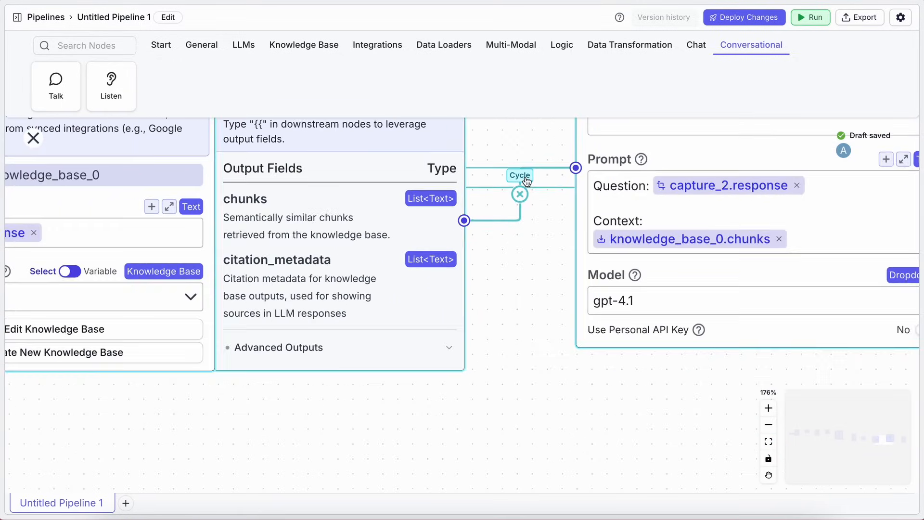
Link the final message back to the capture step and check the Cycle label
click(768, 407)
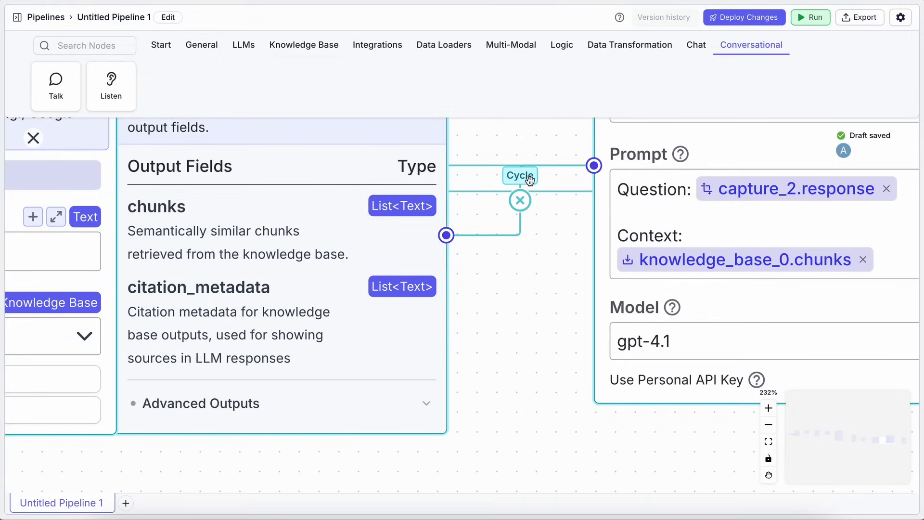
scroll(down, 3)
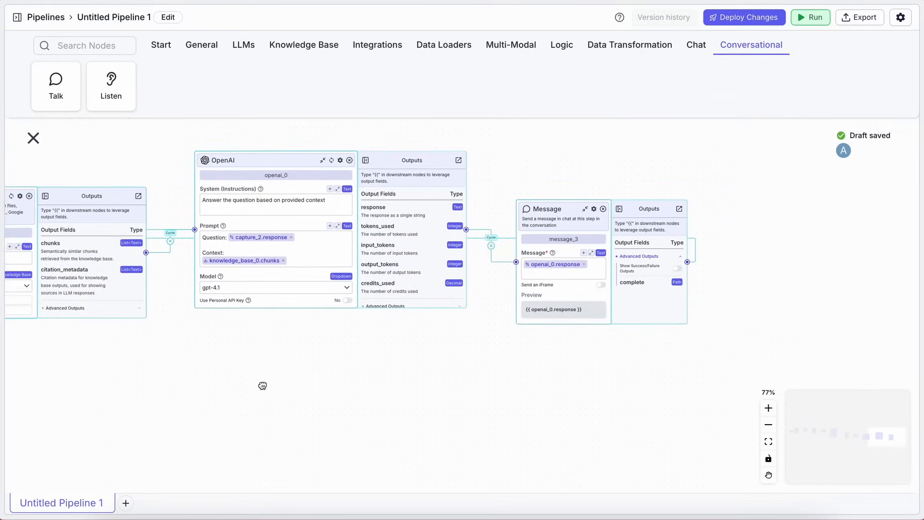
Restart the test chat, answer name 'AICode' and email 'aico', then ask 'what is 1+1?'
click(810, 17)
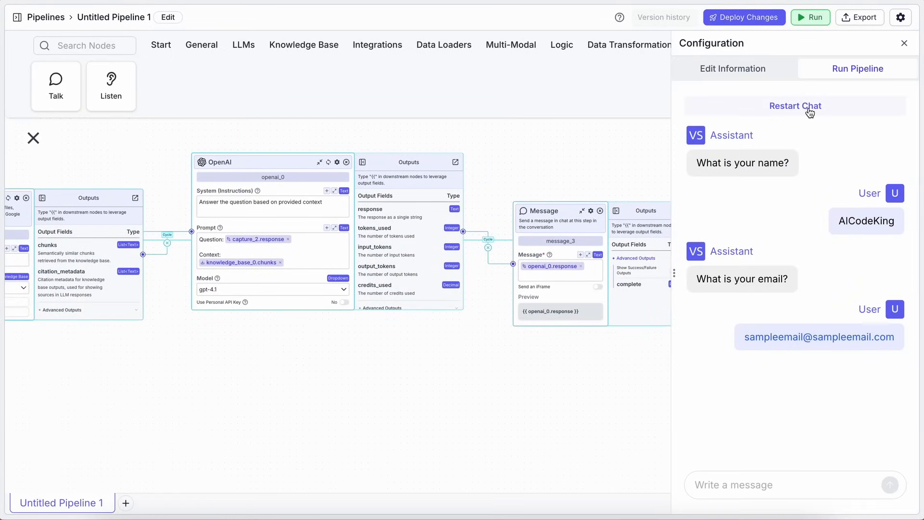
click(795, 106)
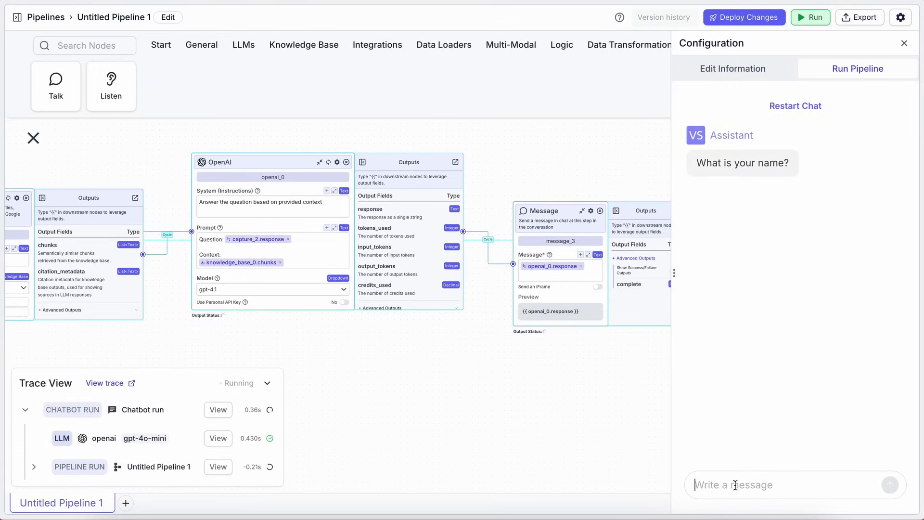
text(AICode)
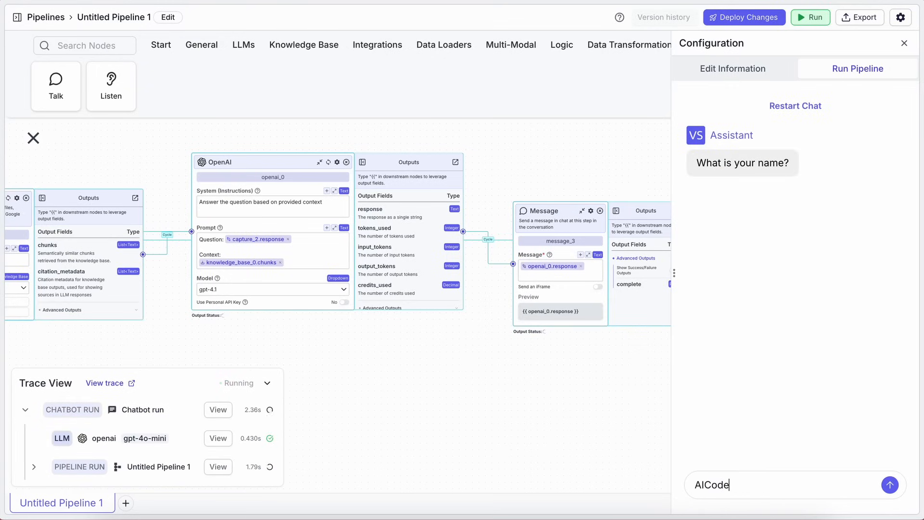
click(890, 484)
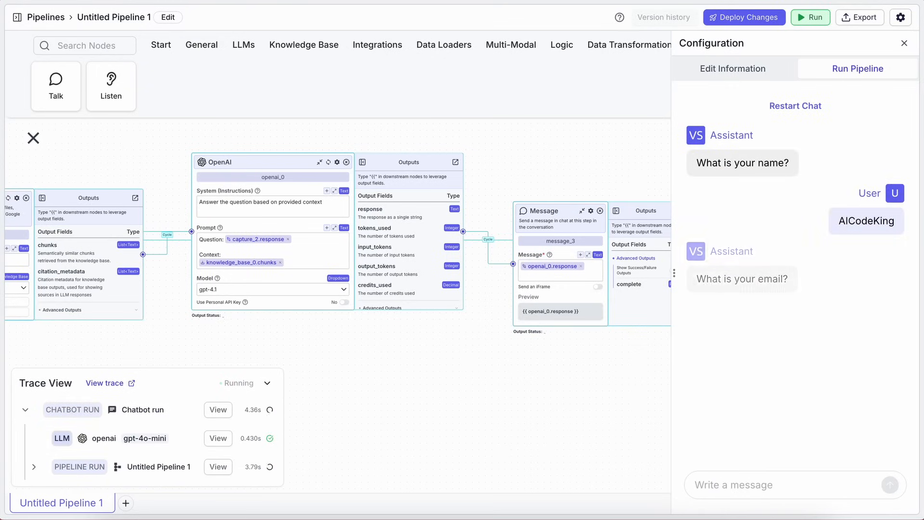
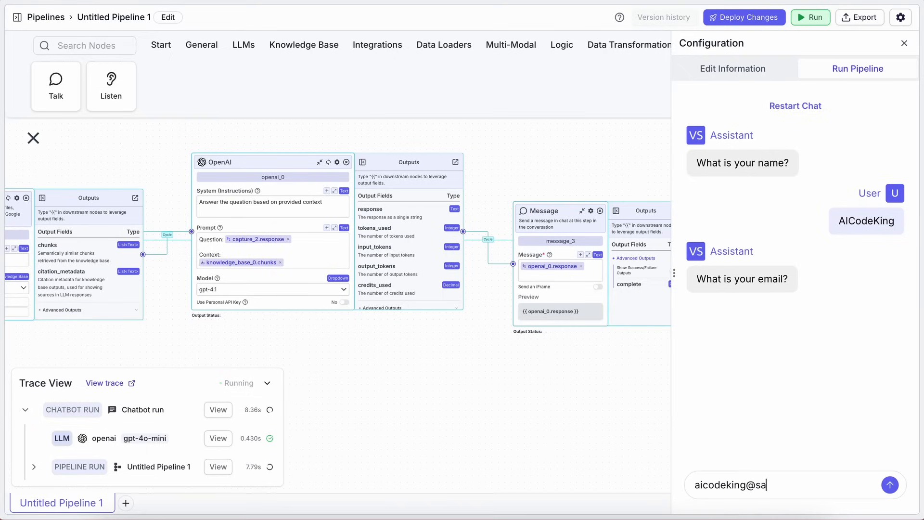
click(890, 486)
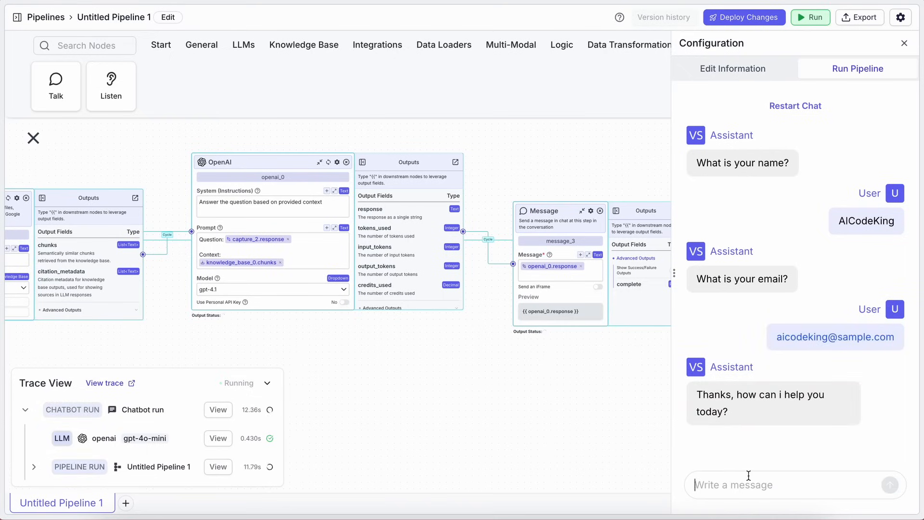
text(what is 1+1?)
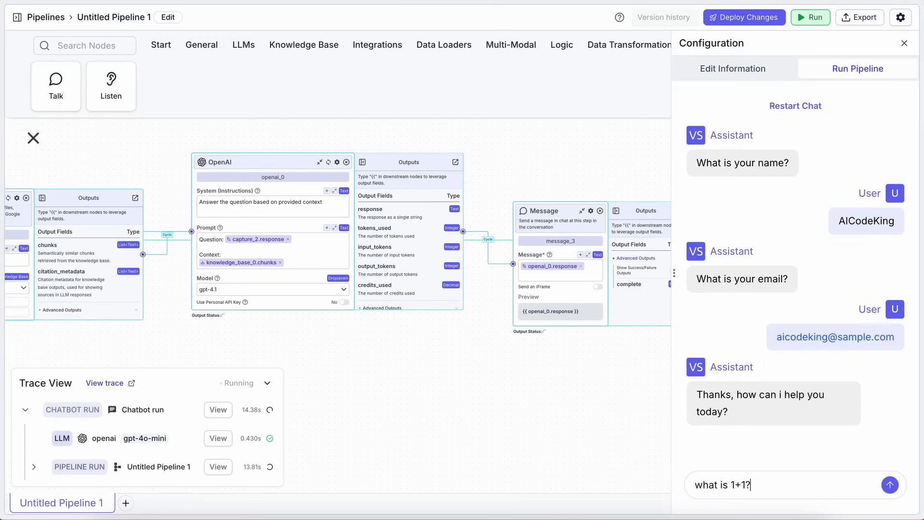
click(890, 485)
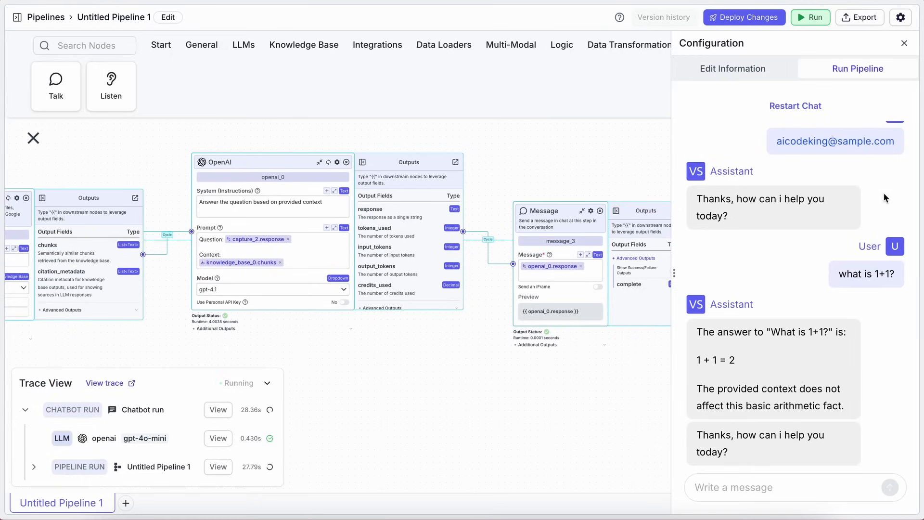
mouse_move(776, 420)
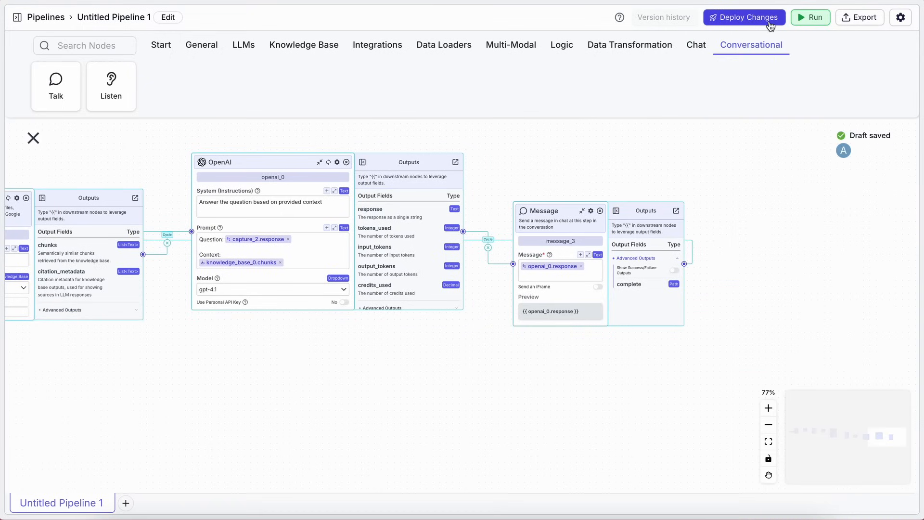
Deploy the pipeline as v0.0.1 and create a chatbot named 'MyChat'
click(745, 18)
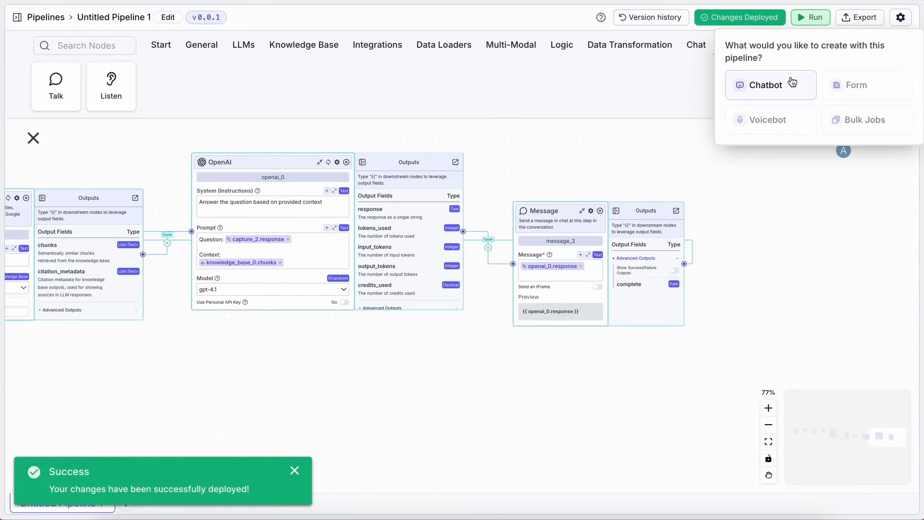
click(767, 84)
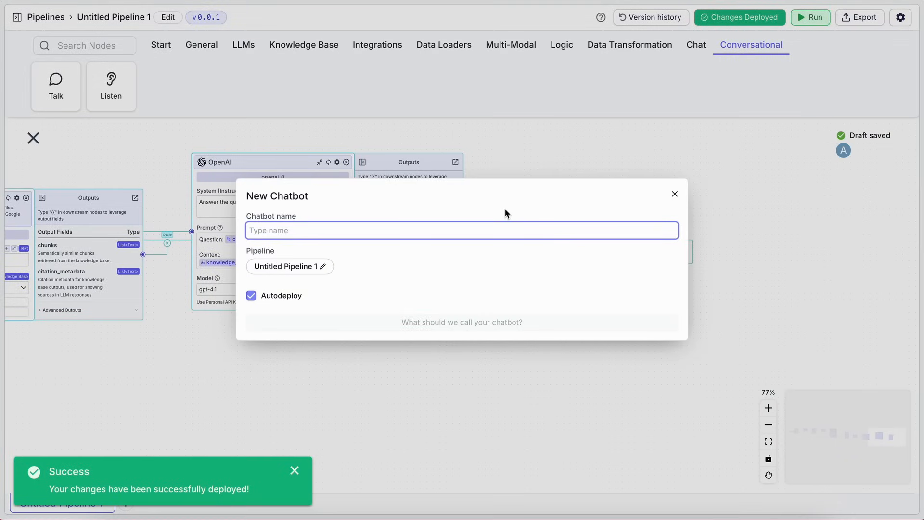
text(MyChat)
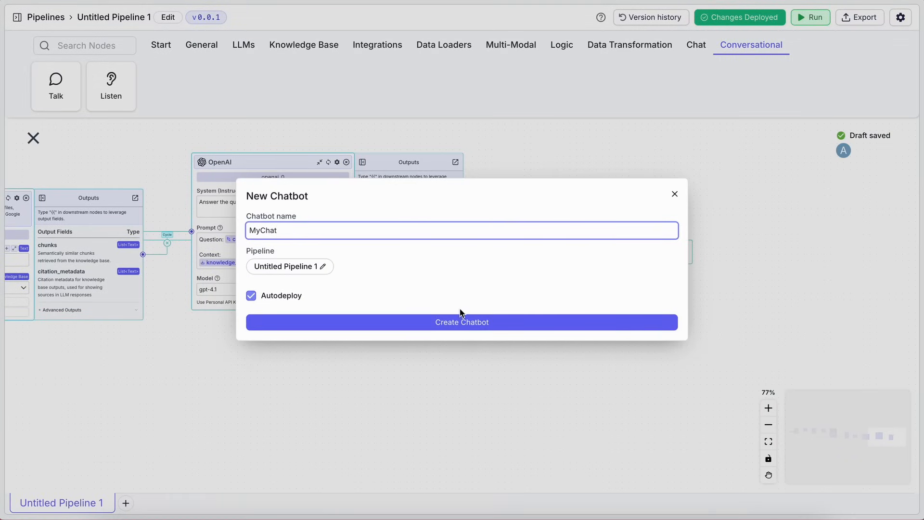
click(461, 322)
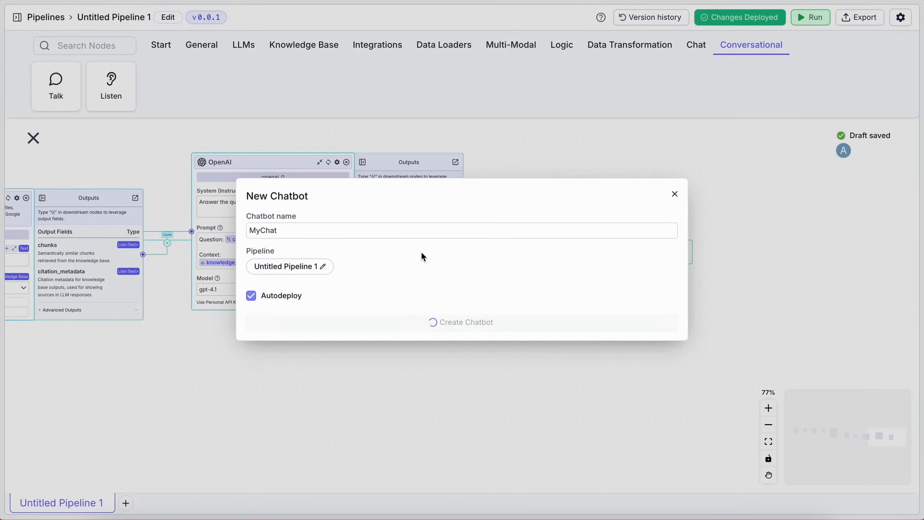
click(460, 322)
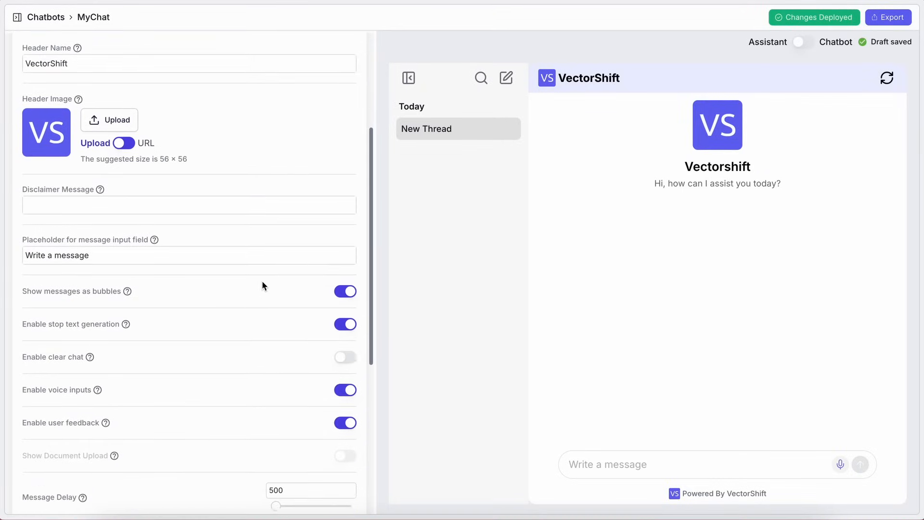
Set MyChat's Message Delay slider to 699 and deploy the chatbot
drag(272, 505, 281, 244)
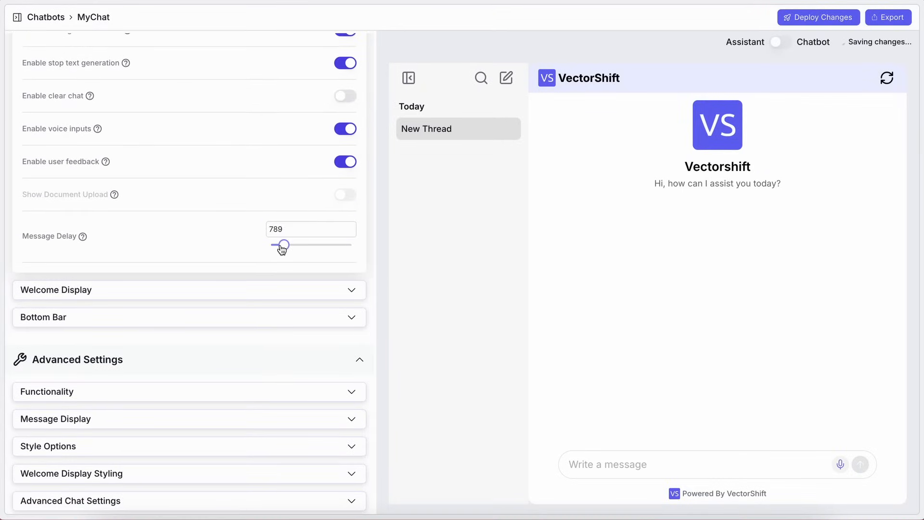
drag(282, 244, 278, 244)
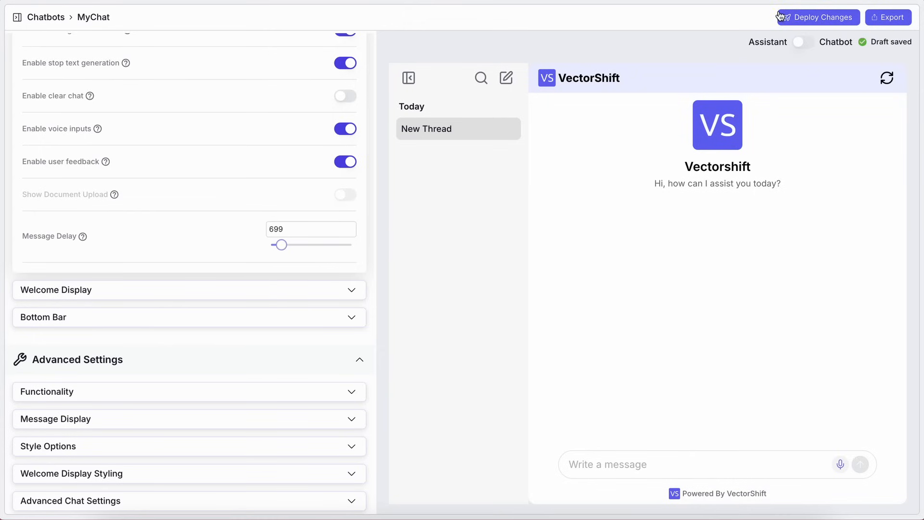
click(816, 17)
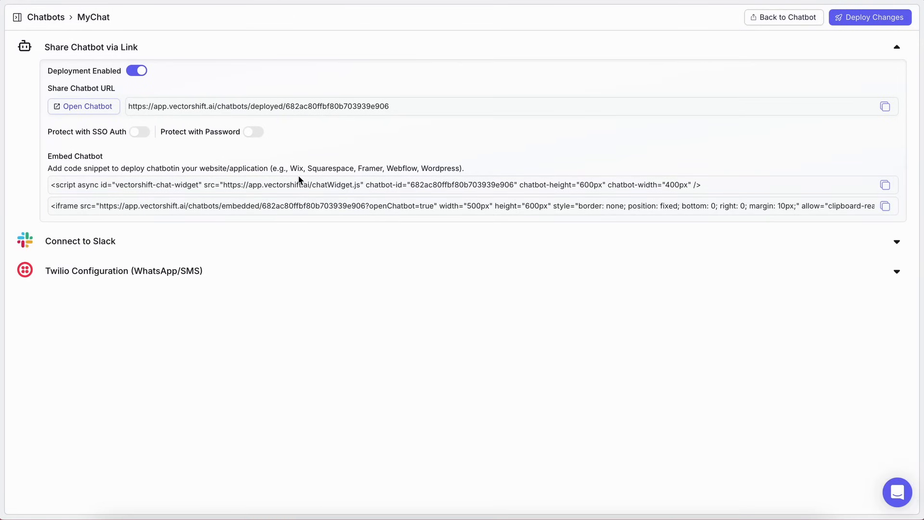
mouse_move(665, 166)
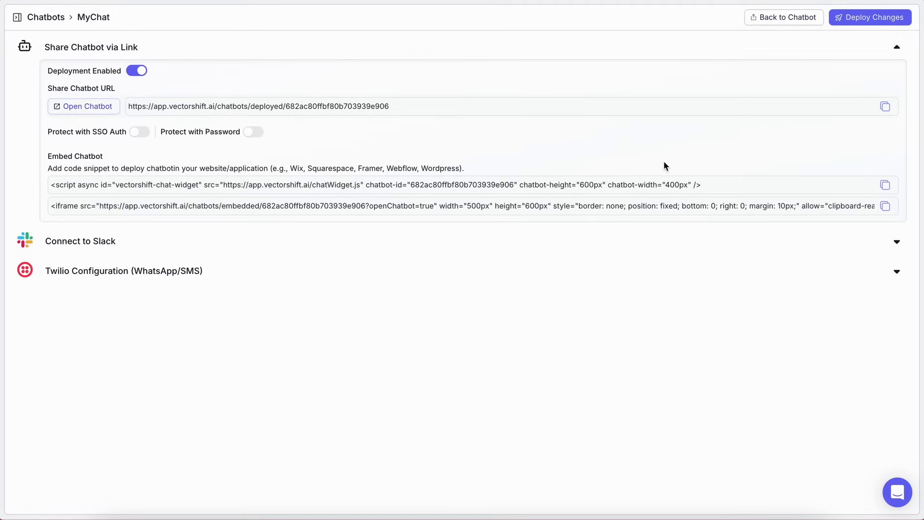
mouse_move(105, 114)
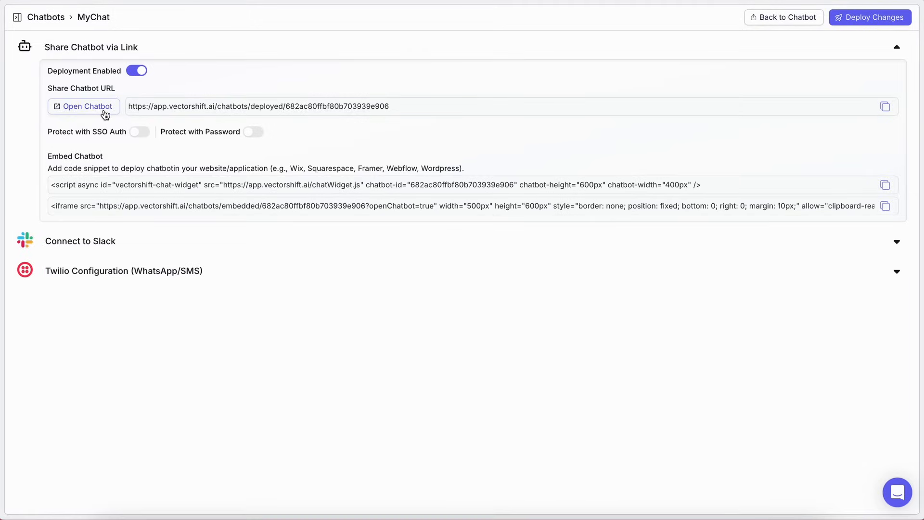
Open the deployed MyChat chatbot on its own page
click(86, 105)
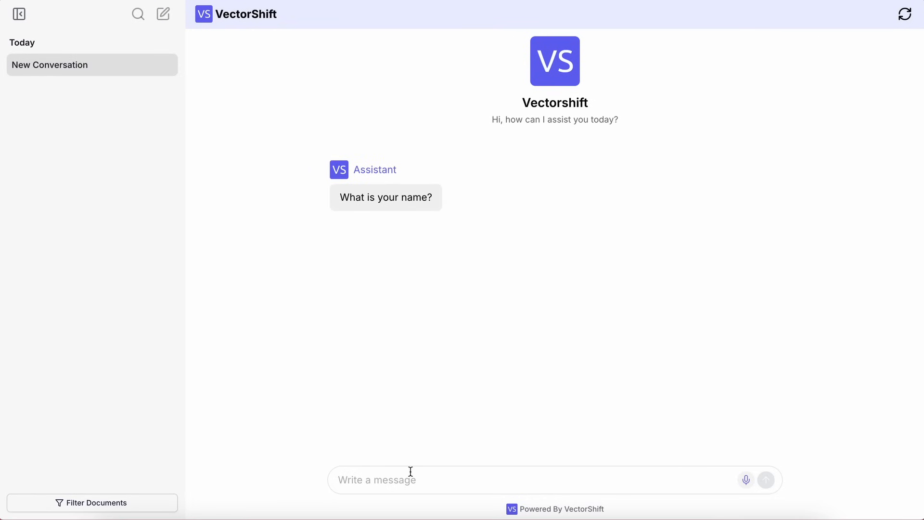
text(AICodeKi)
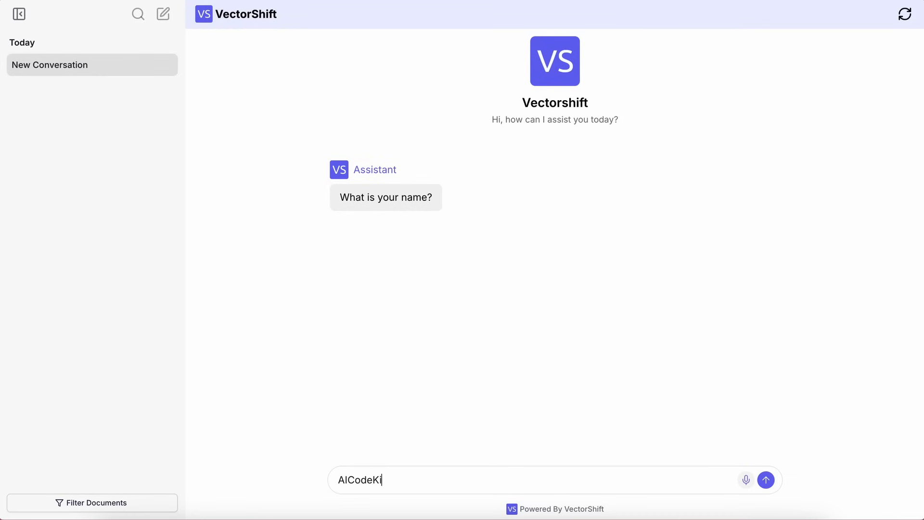
click(766, 479)
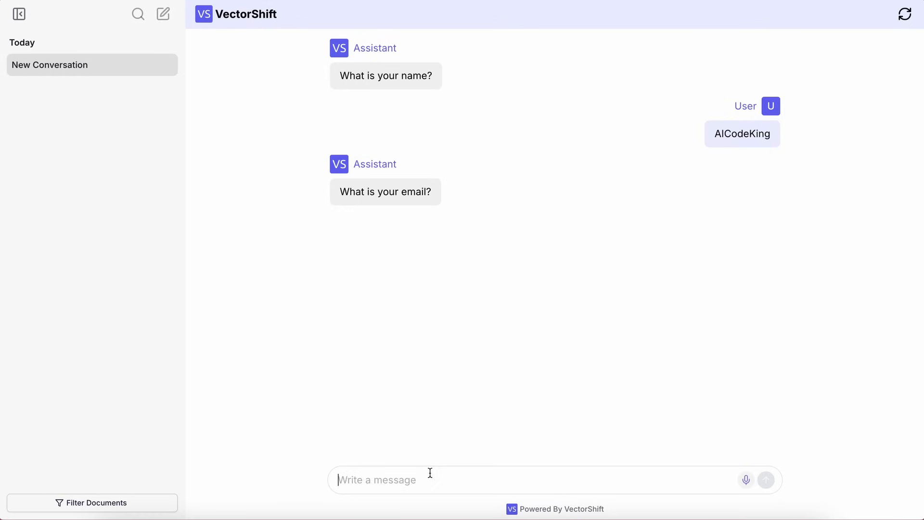
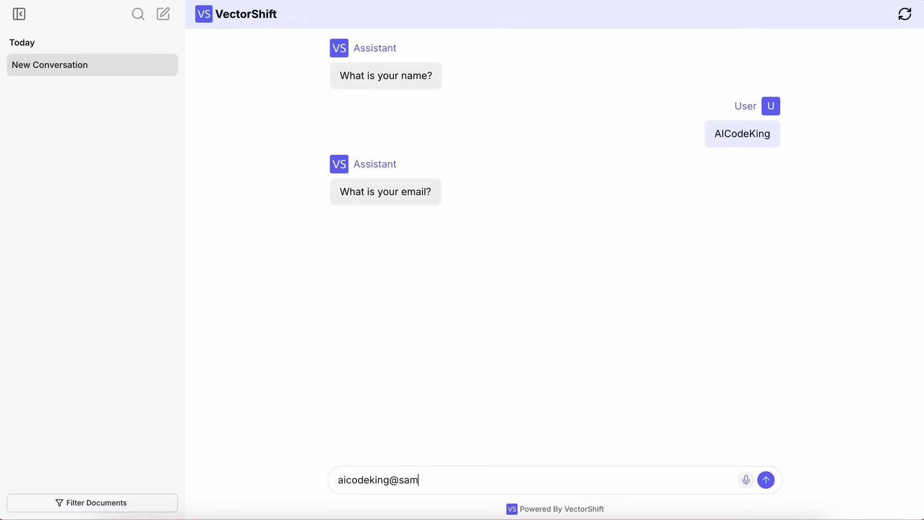
click(765, 479)
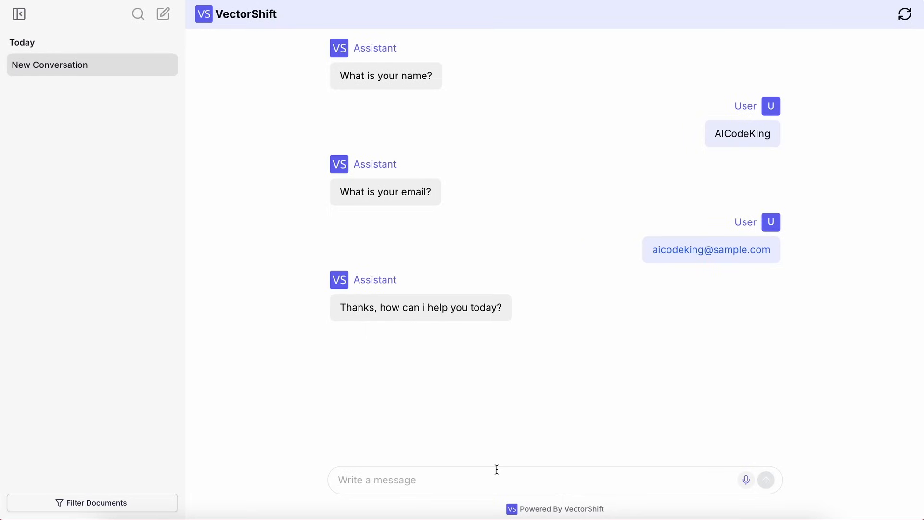
text(what do you know about?)
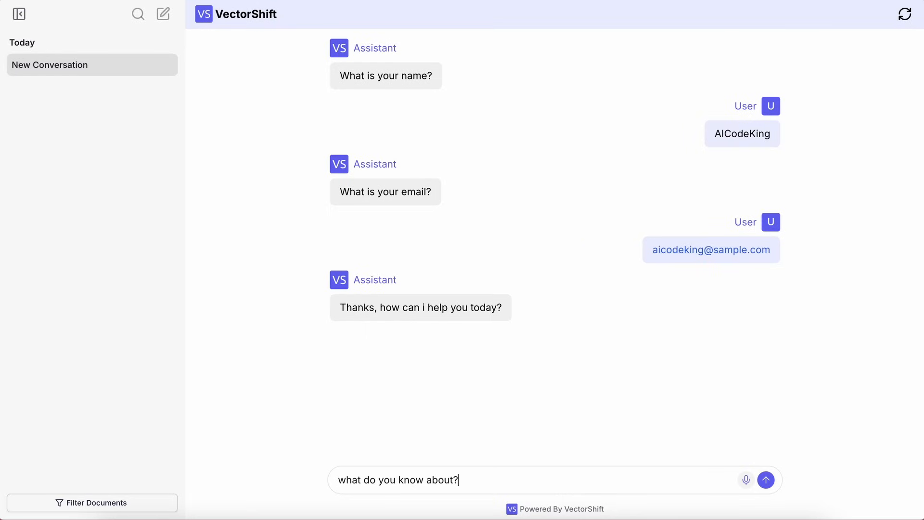
click(765, 479)
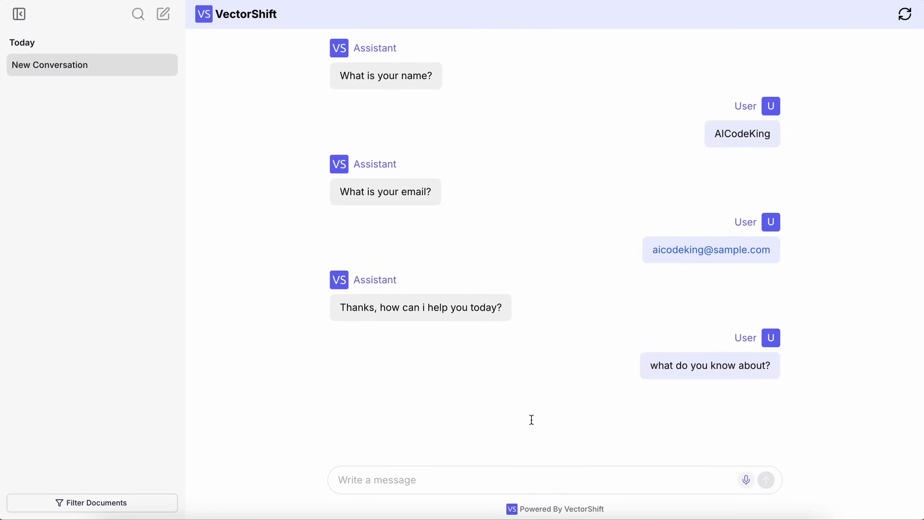
scroll(down, 3)
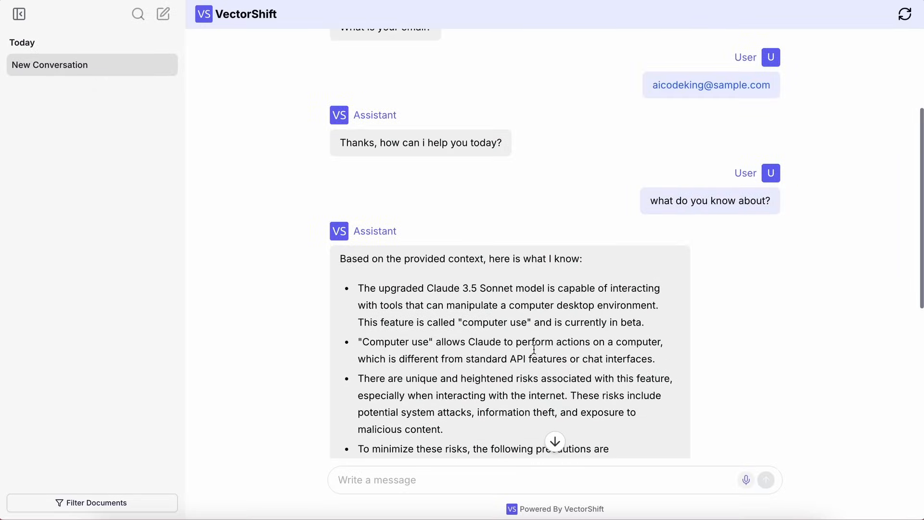
mouse_move(514, 287)
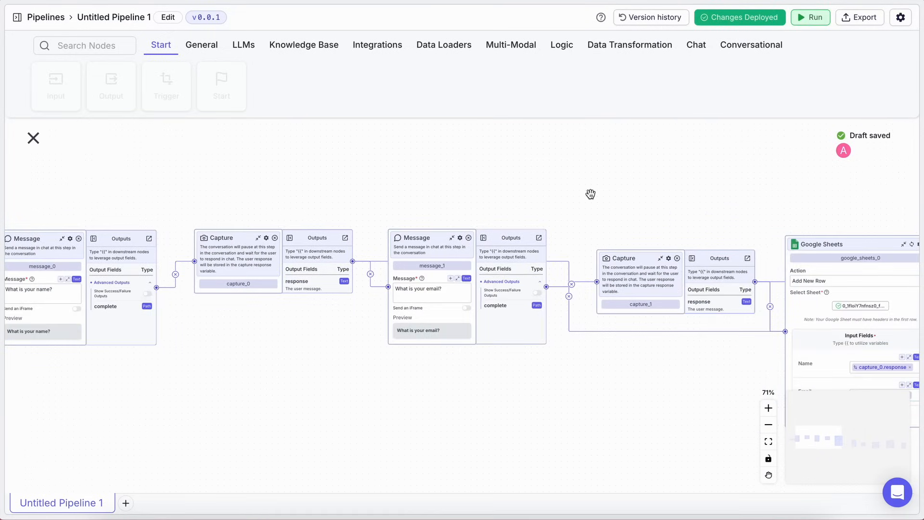
Pan across the pipeline canvas to review the message, capture and Google Sheets nodes
drag(590, 194, 375, 185)
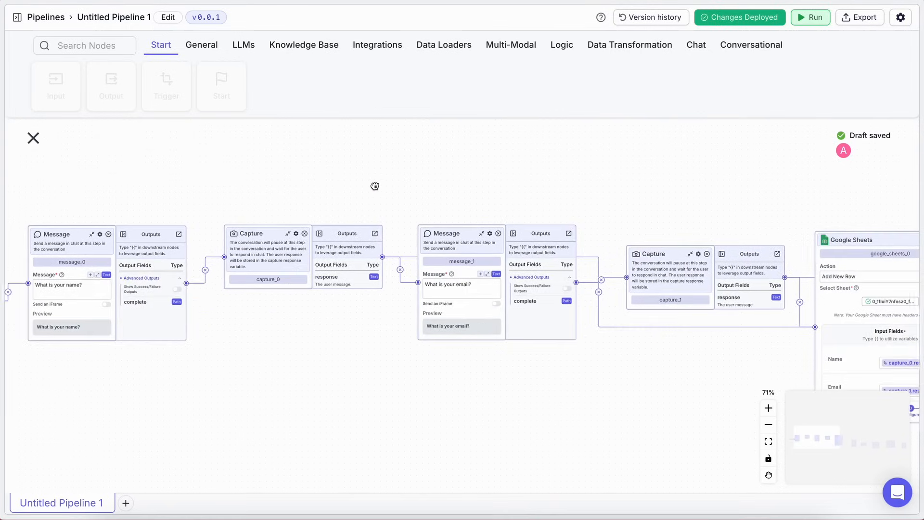
drag(375, 187, 254, 202)
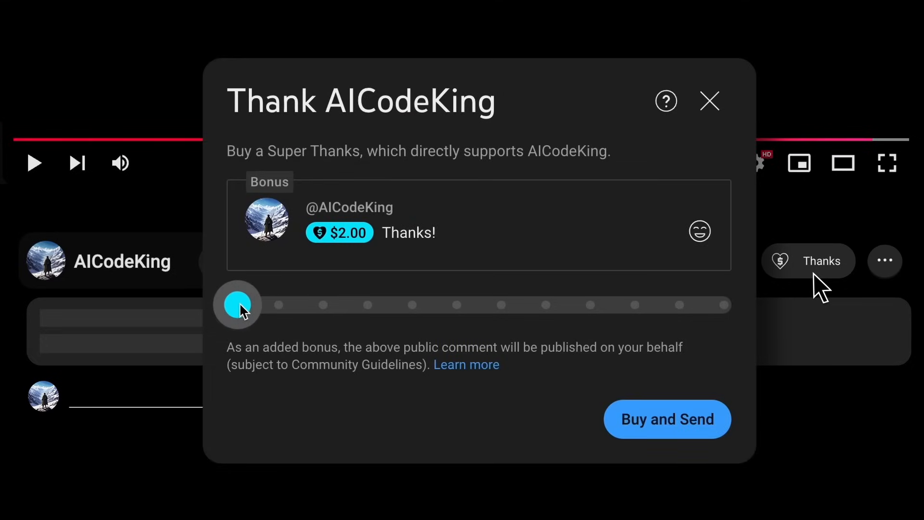
Open the channel's Membership panel listing Bronze through Diamond King tiers
click(226, 261)
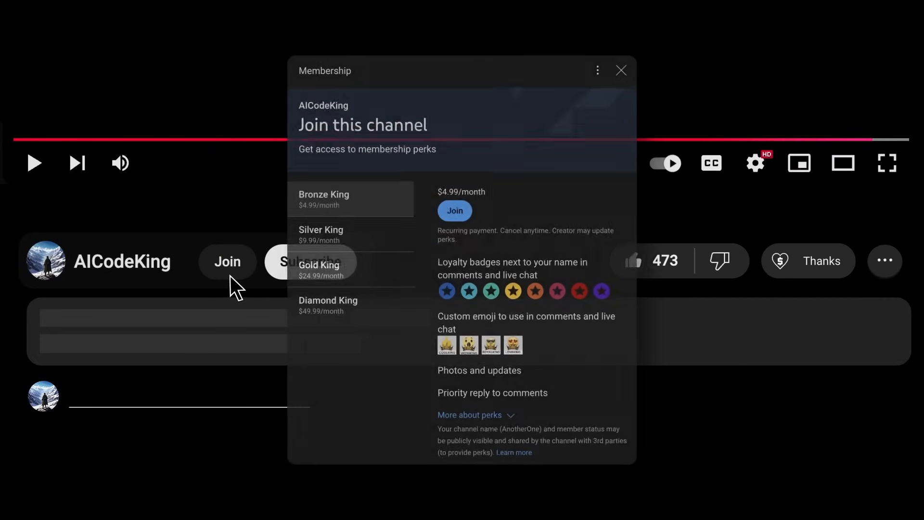